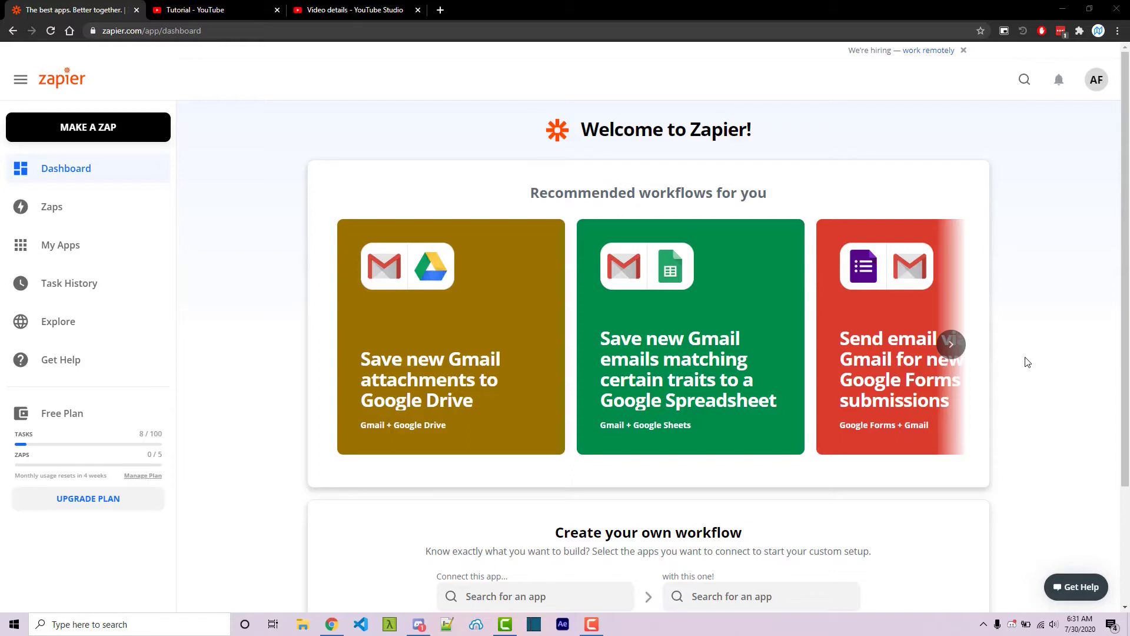
# Step: Open Discord's Worn Off Keys #new-content channel showing the bot's new-video posts
pyautogui.click(418, 624)
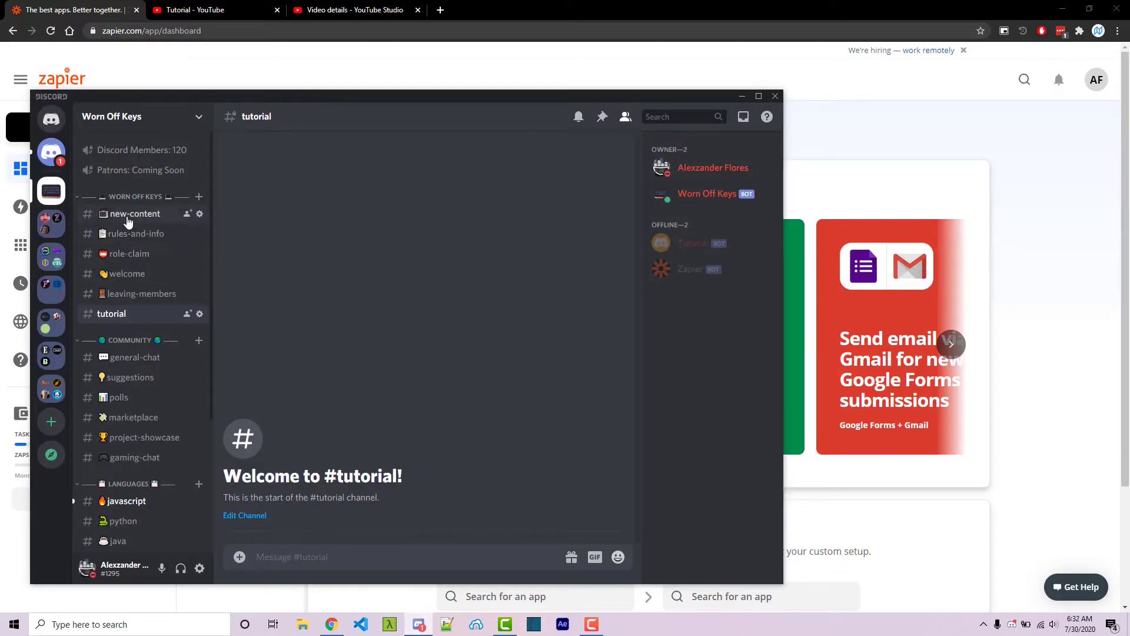
pyautogui.click(135, 213)
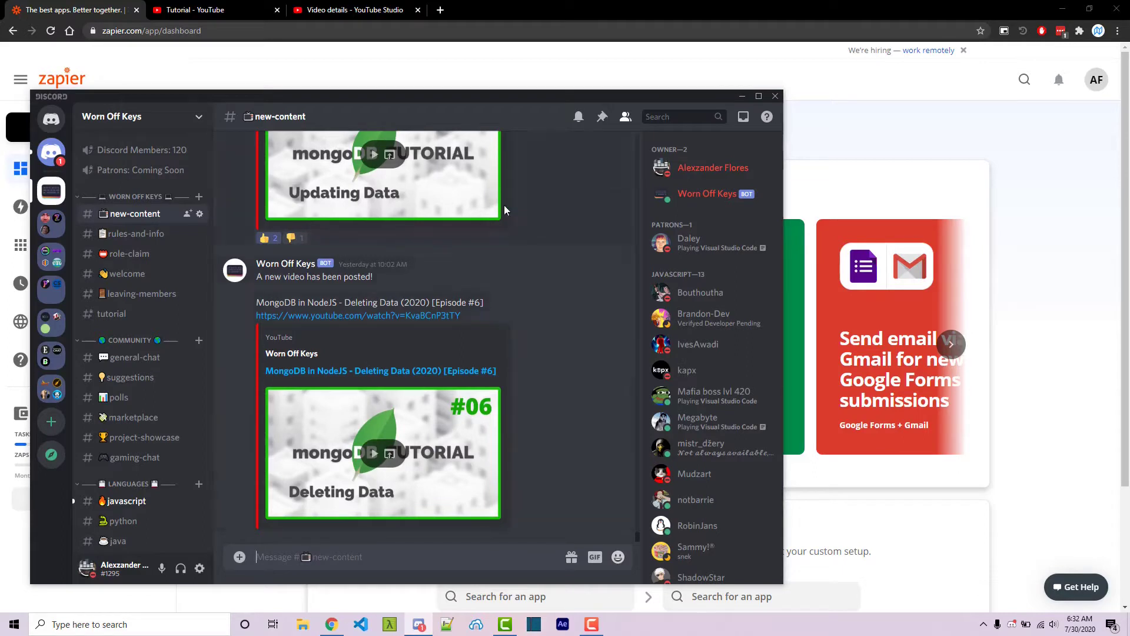
pyautogui.moveTo(561, 6)
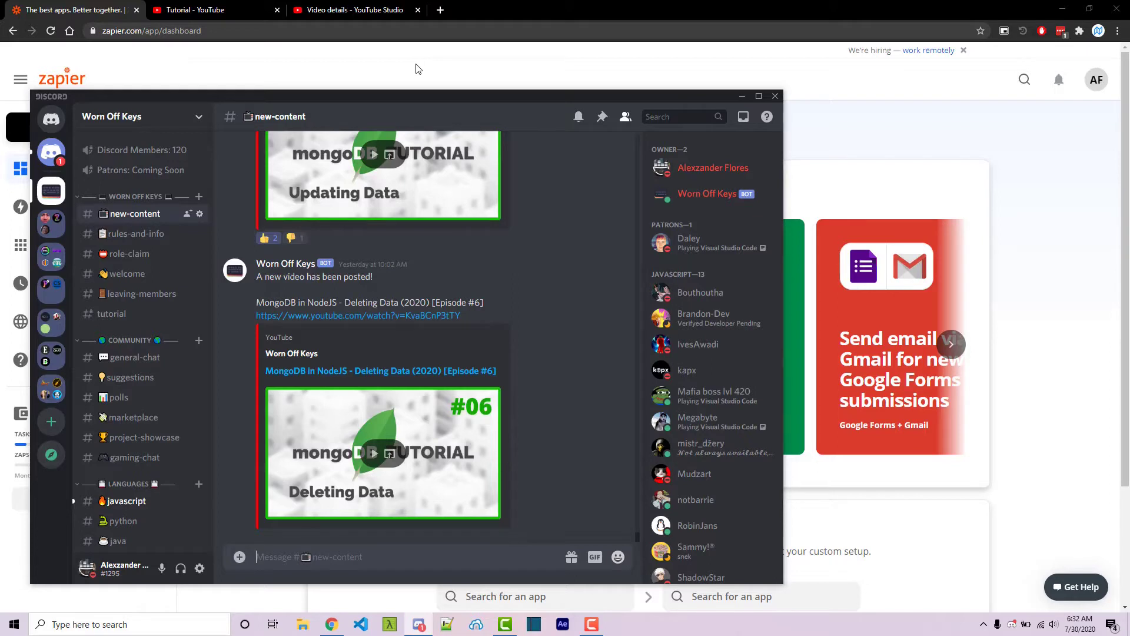
# Step: Add the MongoDB Episode #1 video to the Tutorial playlist in YouTube Studio
pyautogui.click(775, 95)
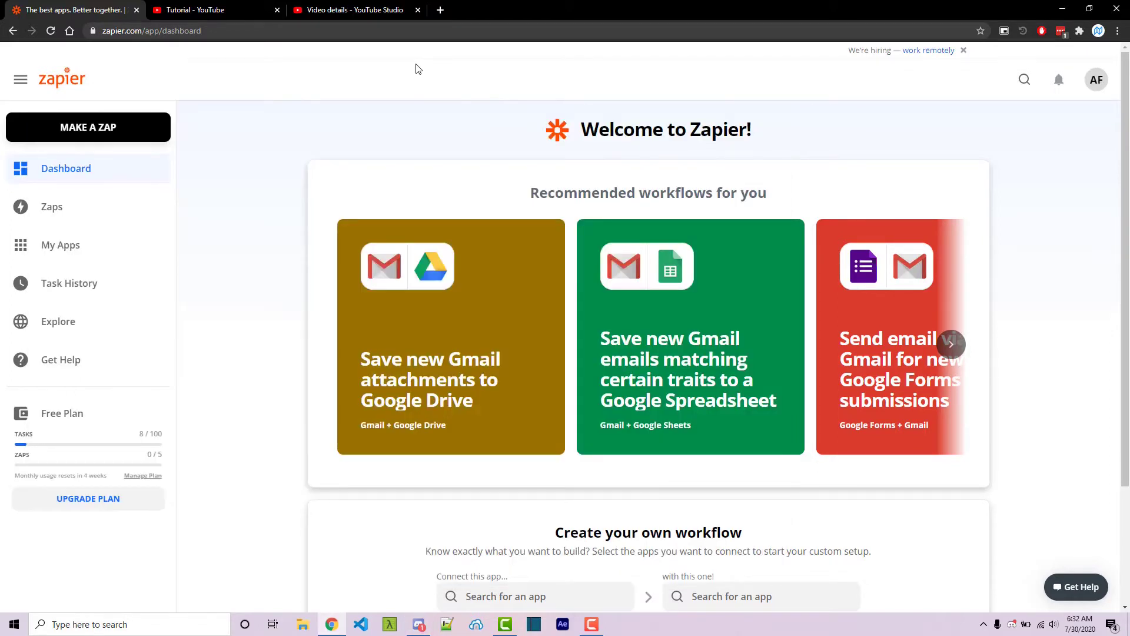
pyautogui.moveTo(195, 78)
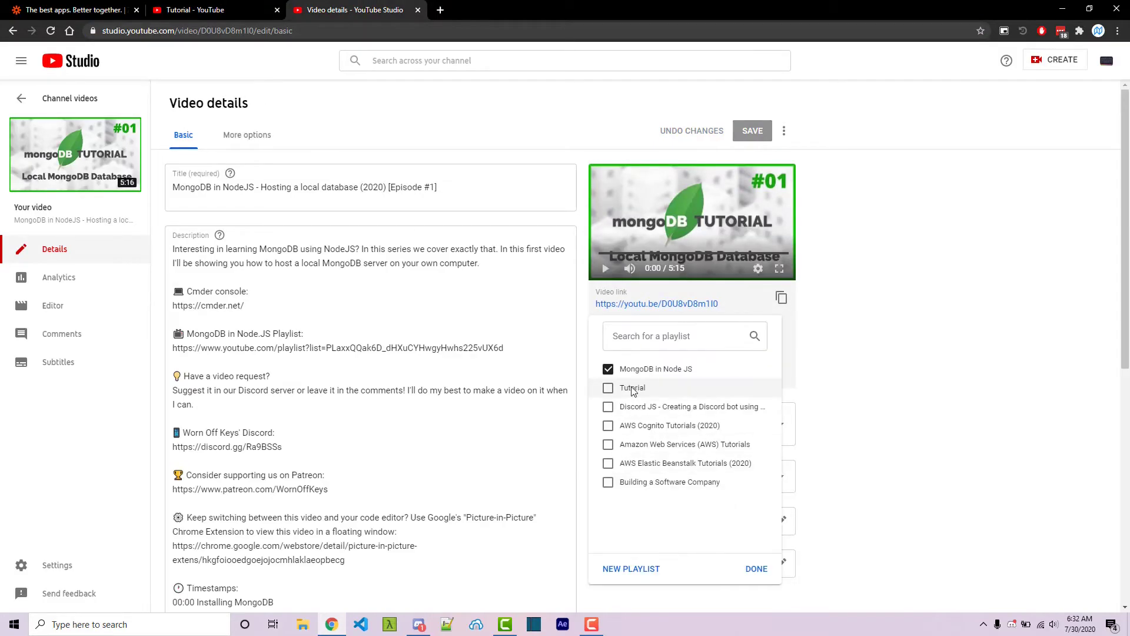
pyautogui.click(608, 388)
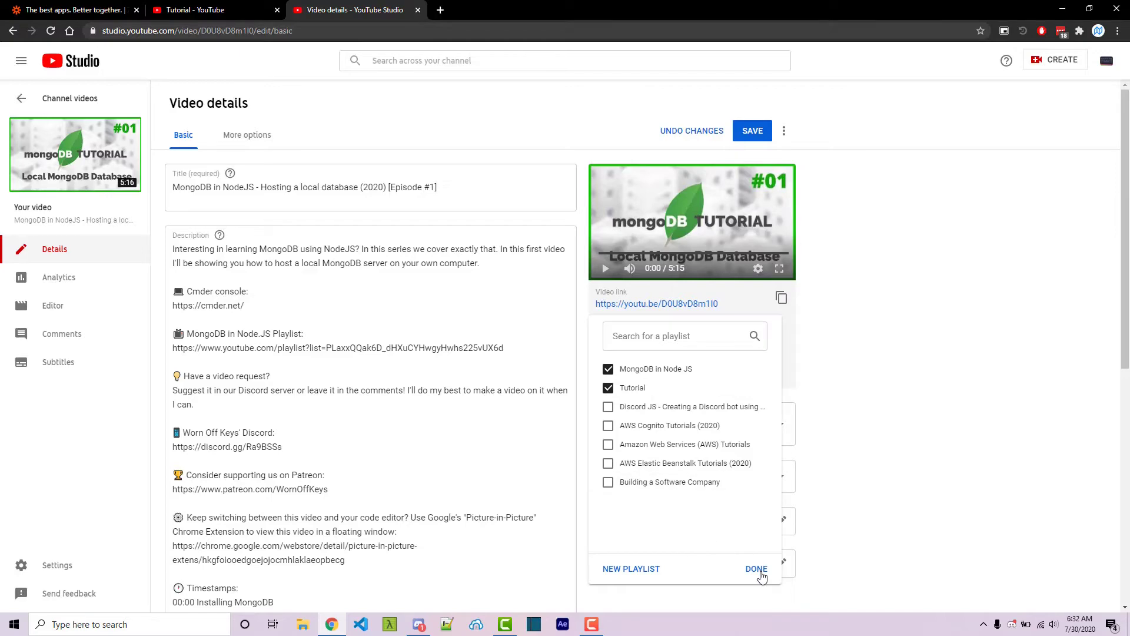
pyautogui.click(756, 569)
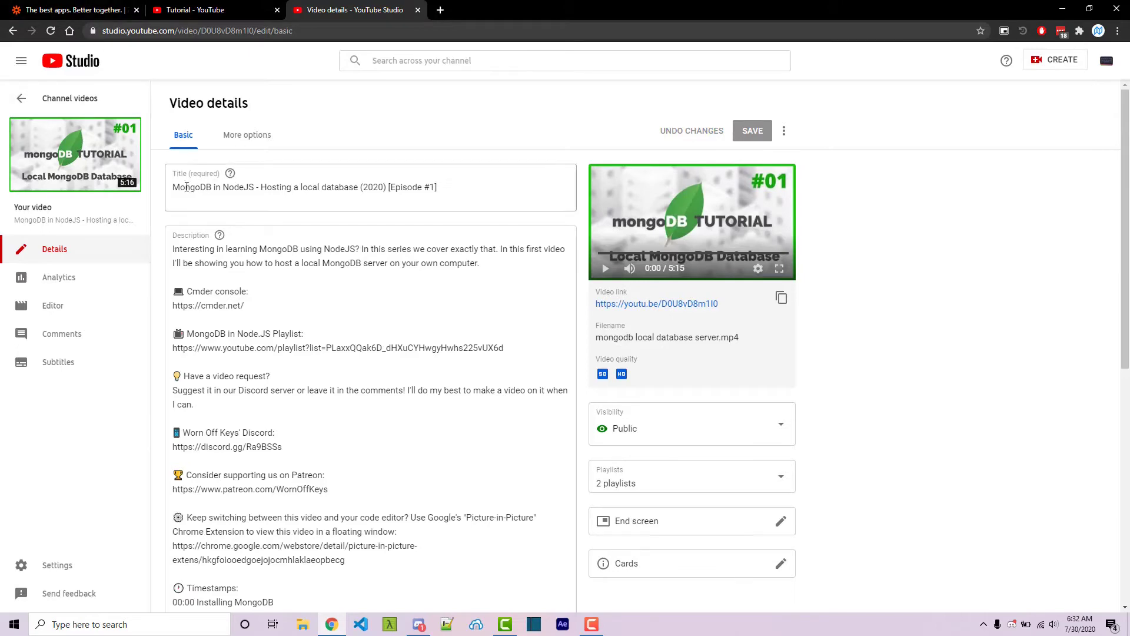
pyautogui.click(68, 9)
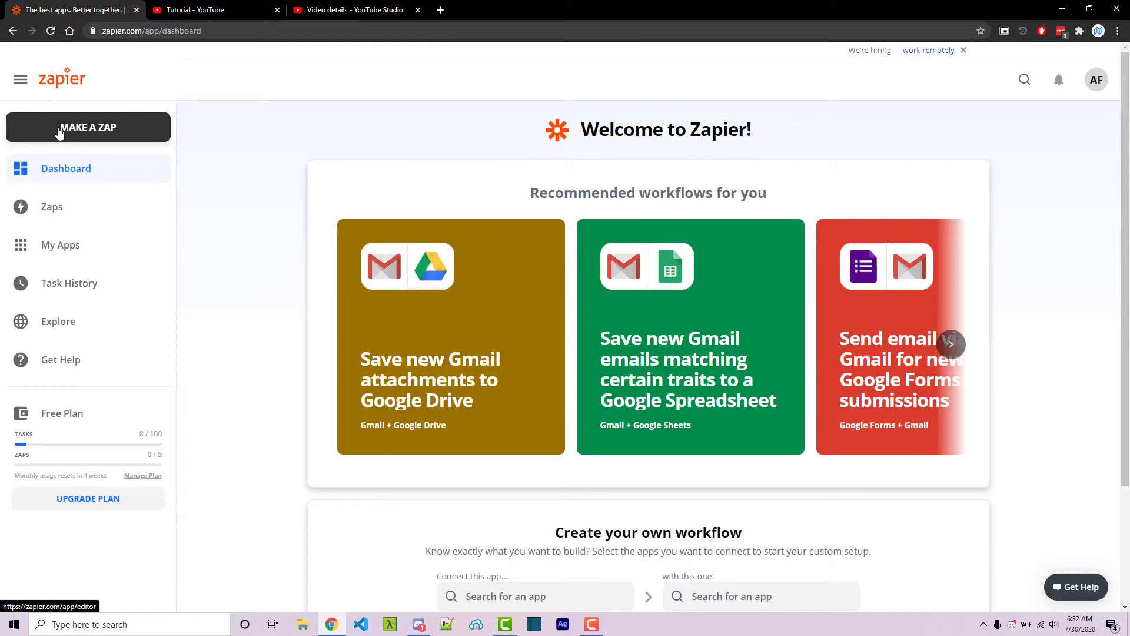
# Step: Create a zap using YouTube's New Video in Playlist trigger with the YouTube account connected
pyautogui.click(87, 127)
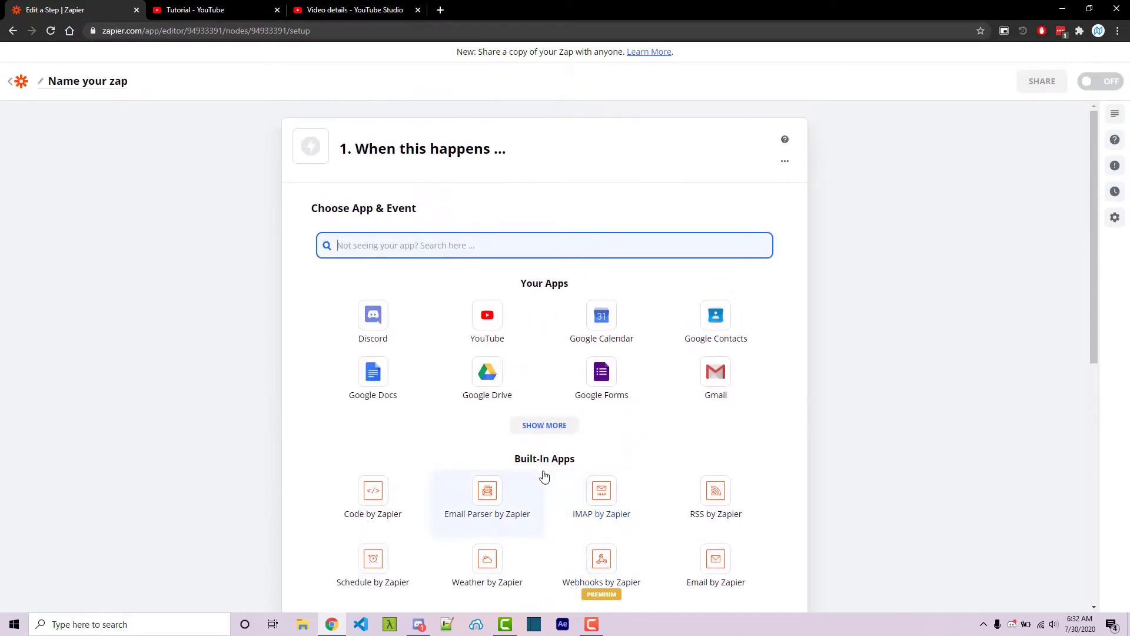
pyautogui.click(487, 315)
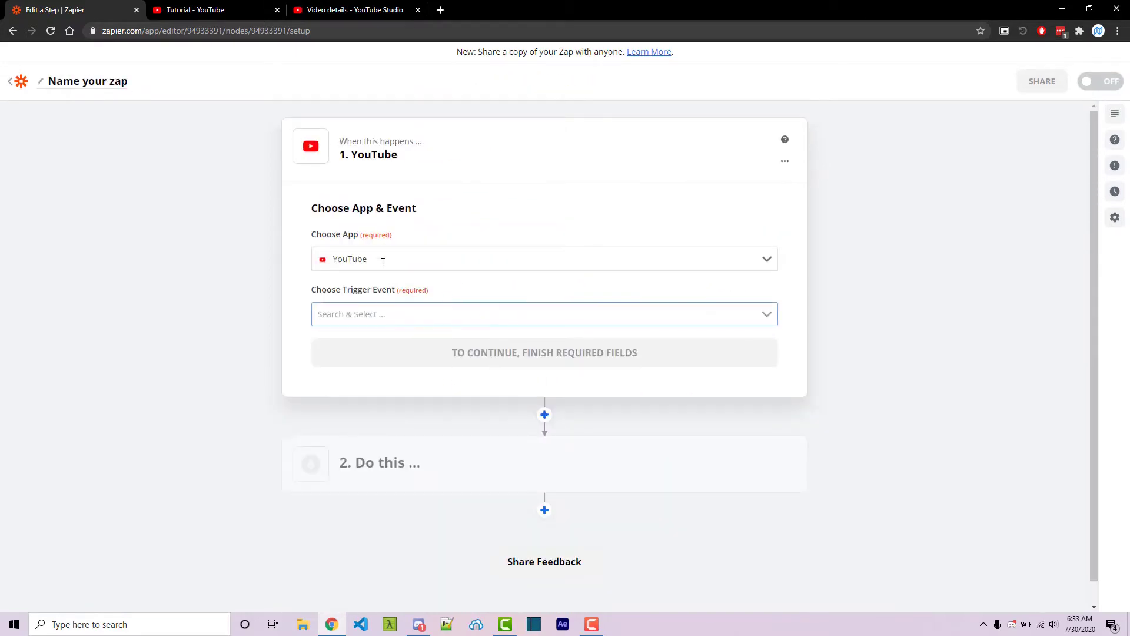
pyautogui.click(543, 313)
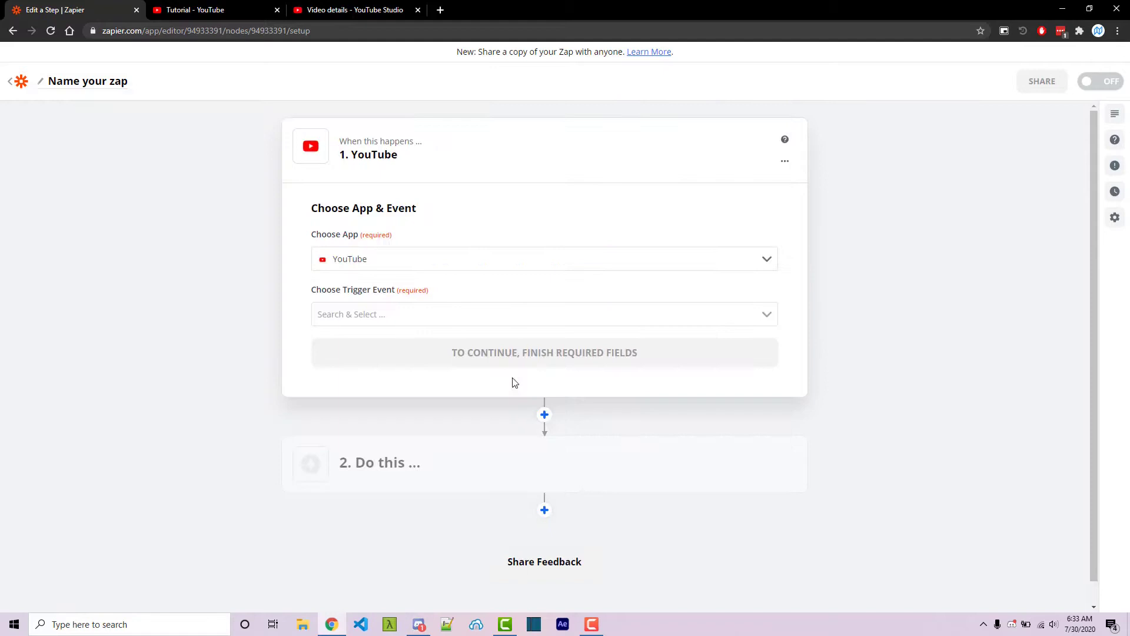
pyautogui.click(544, 314)
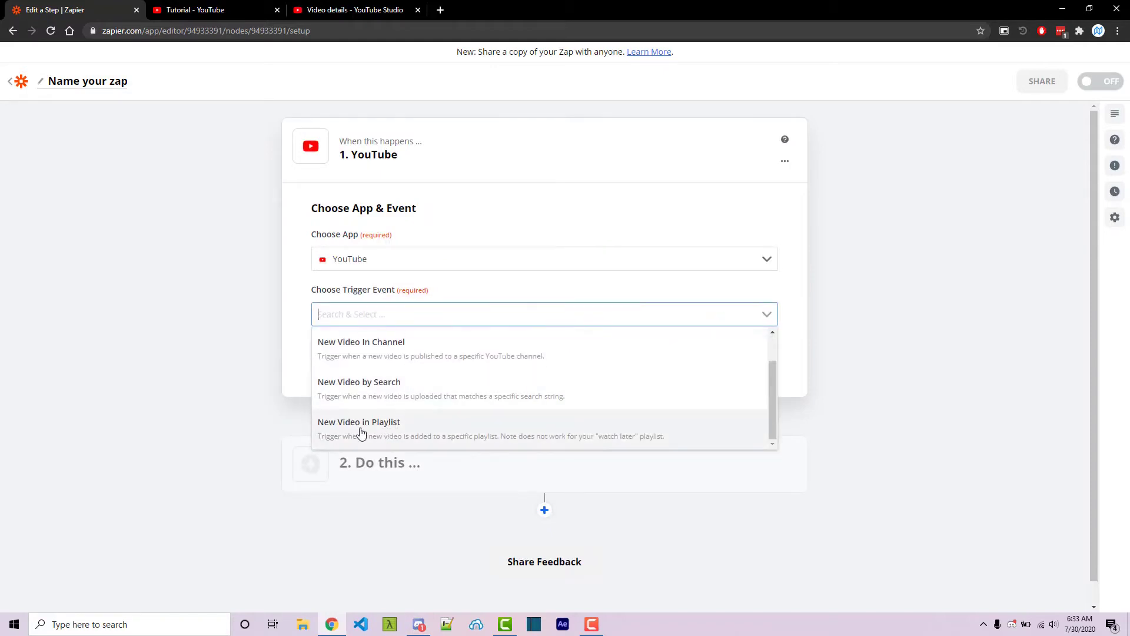
pyautogui.click(359, 422)
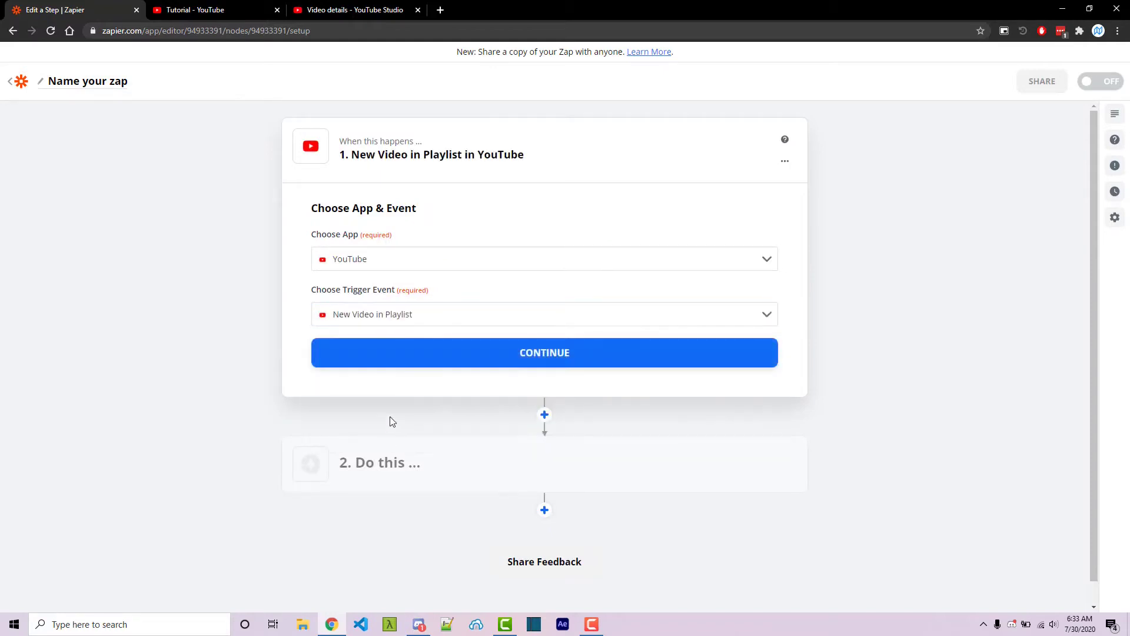
pyautogui.click(543, 353)
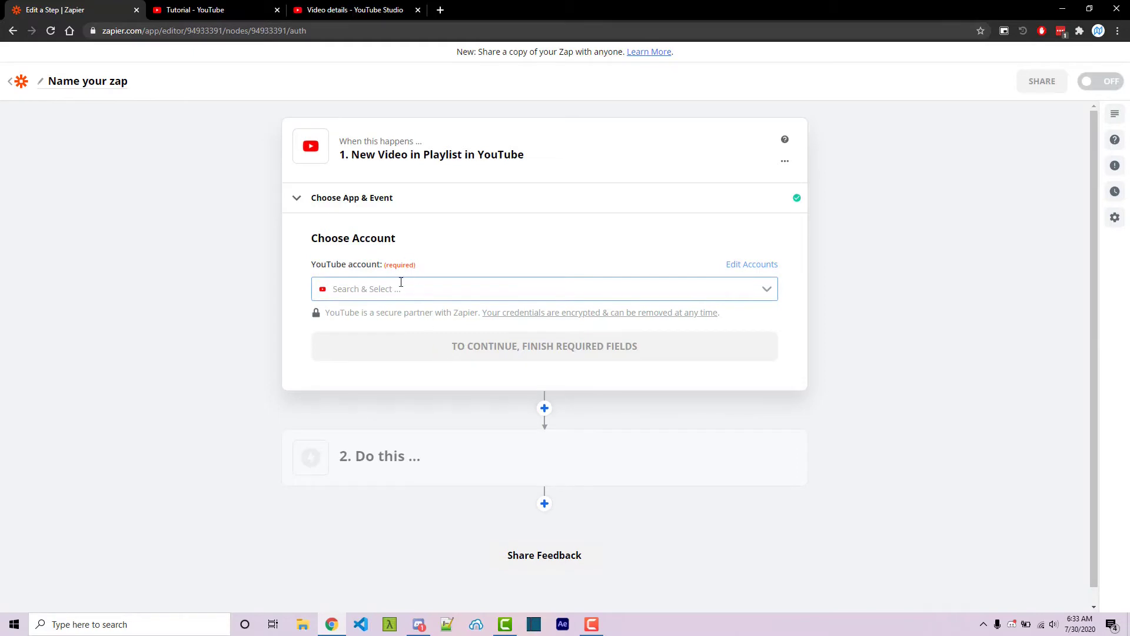
pyautogui.click(544, 289)
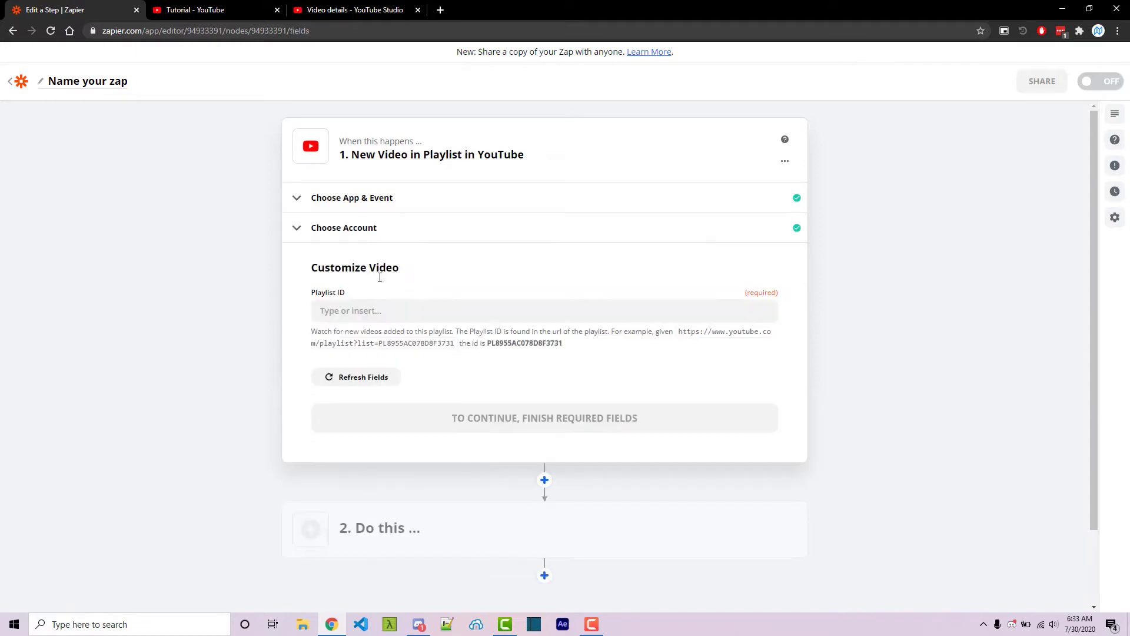
# Step: Set the trigger's Playlist ID to PLaxxQQak6D_fmamCgZGSEbO8bq-XRYbX3 and test it
pyautogui.click(195, 10)
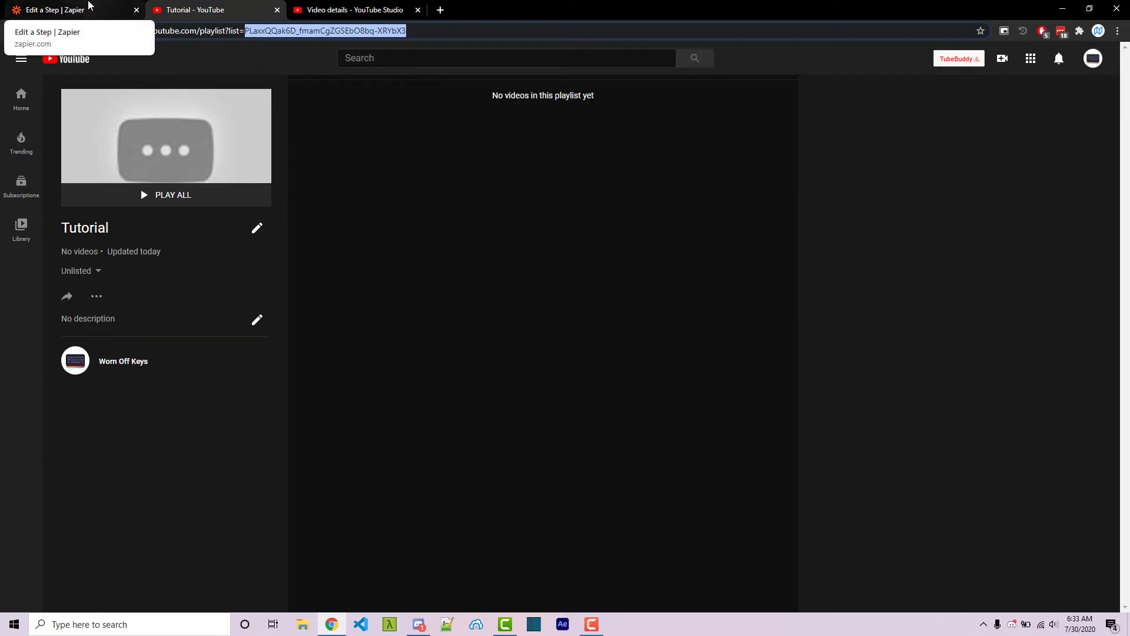
pyautogui.click(55, 9)
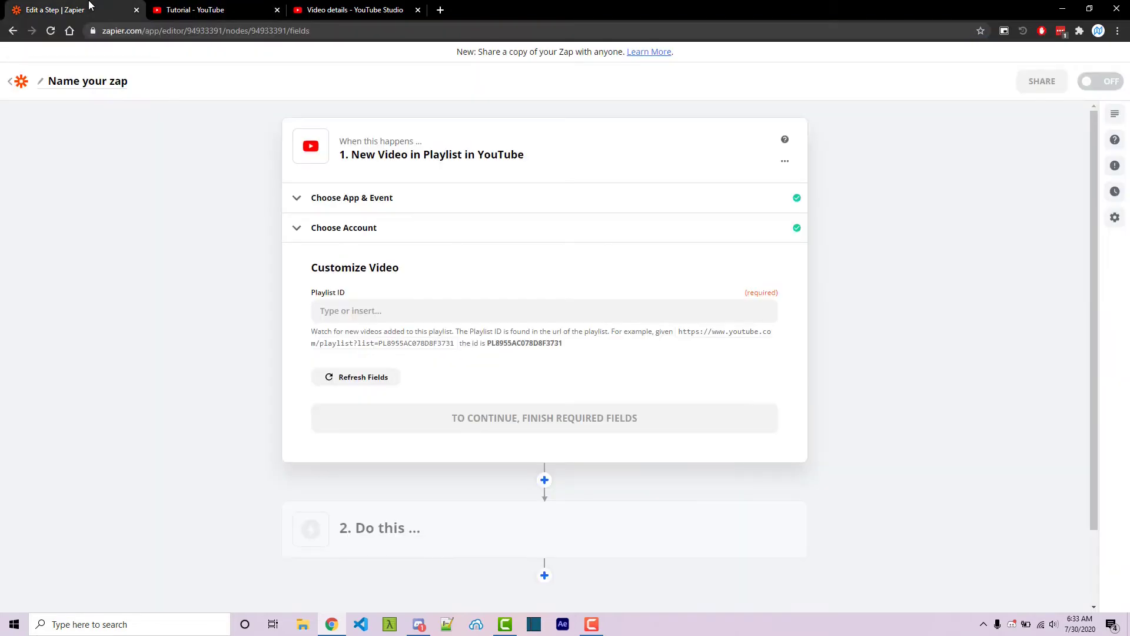
pyautogui.write('PLaxxQQak6D_fmamCgZGSEbO8bq-XRYbX3')
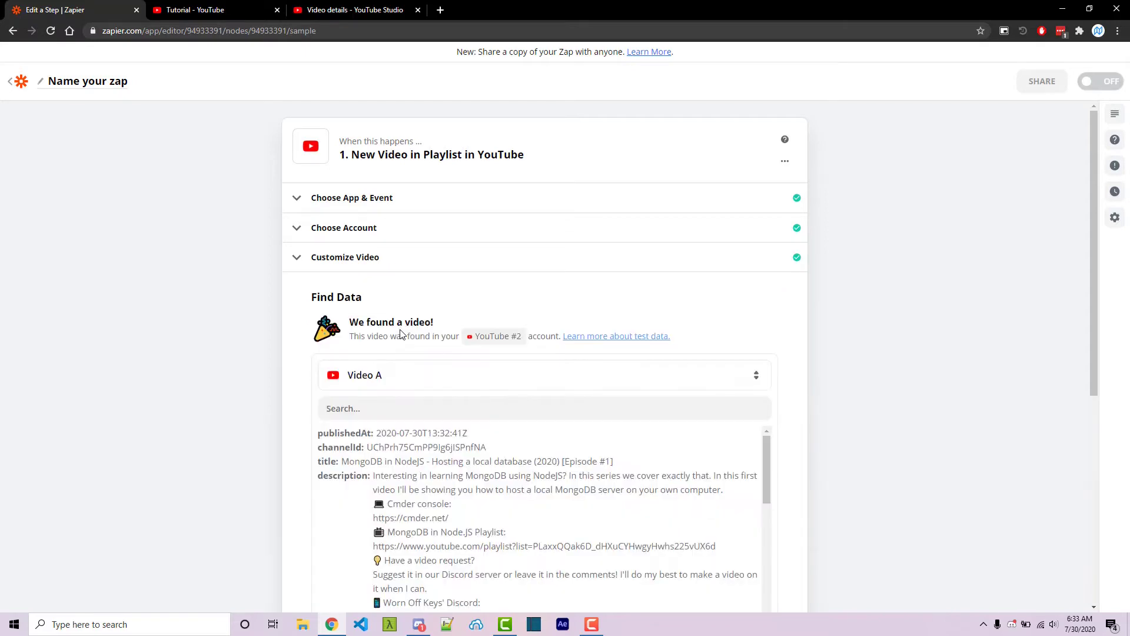
pyautogui.scroll(-3)
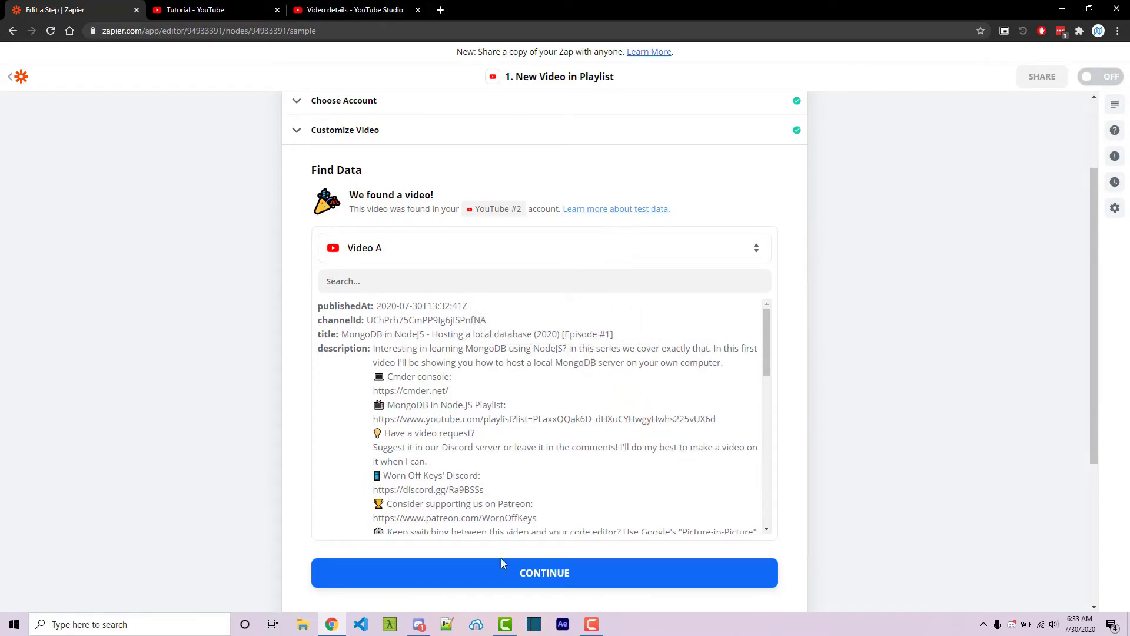
pyautogui.click(544, 572)
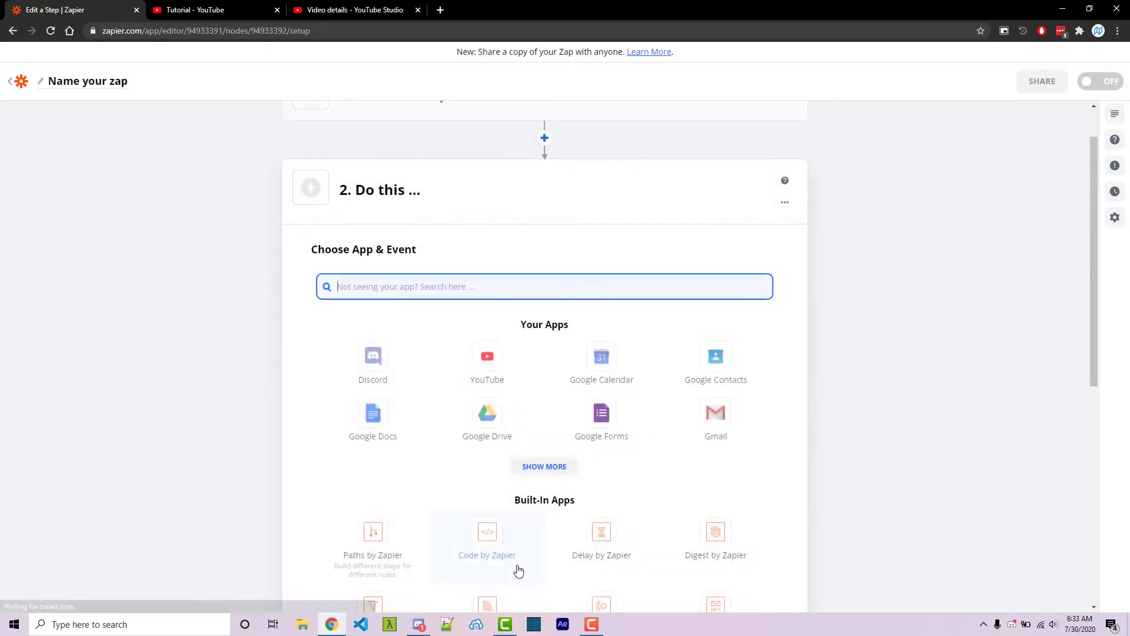
# Step: Make step 2 Discord's Send Channel Message action
pyautogui.click(372, 357)
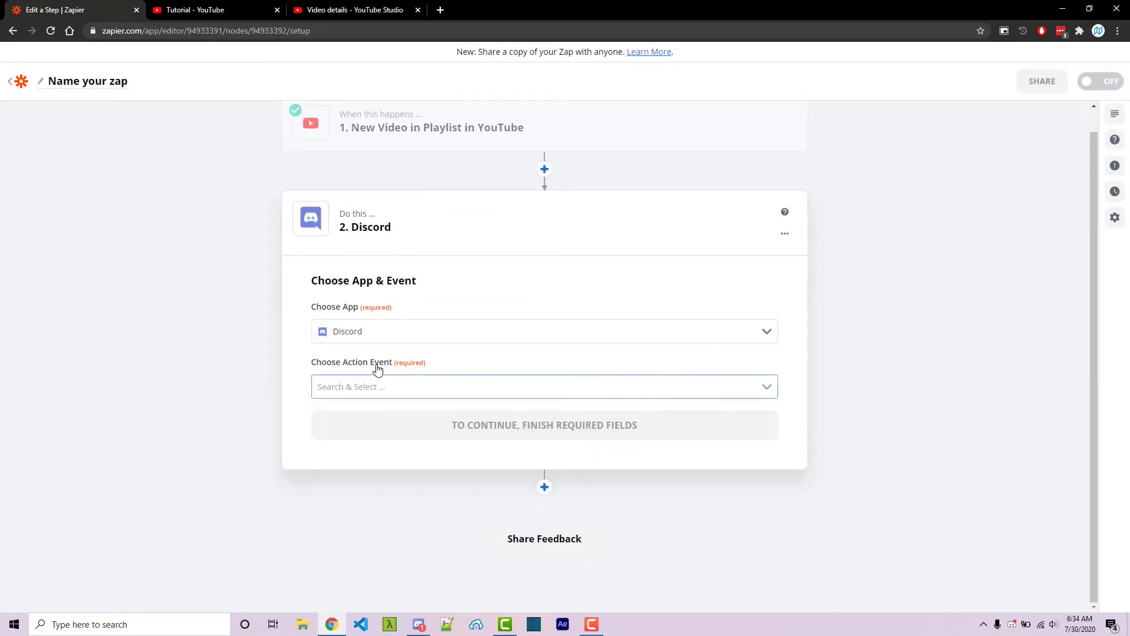
pyautogui.click(543, 387)
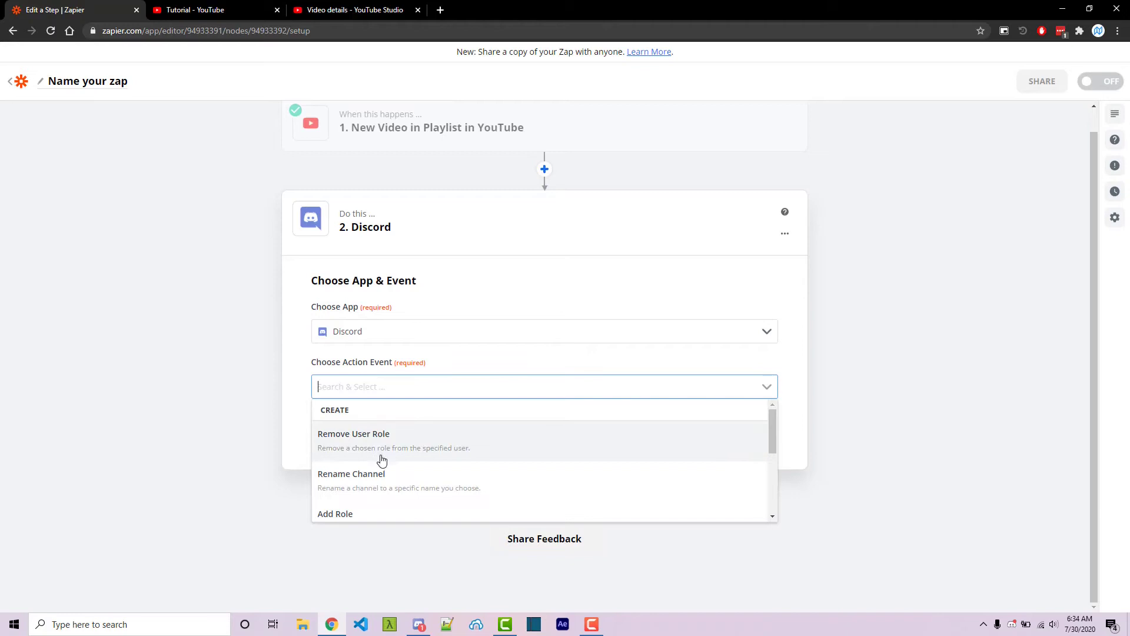
pyautogui.scroll(-3)
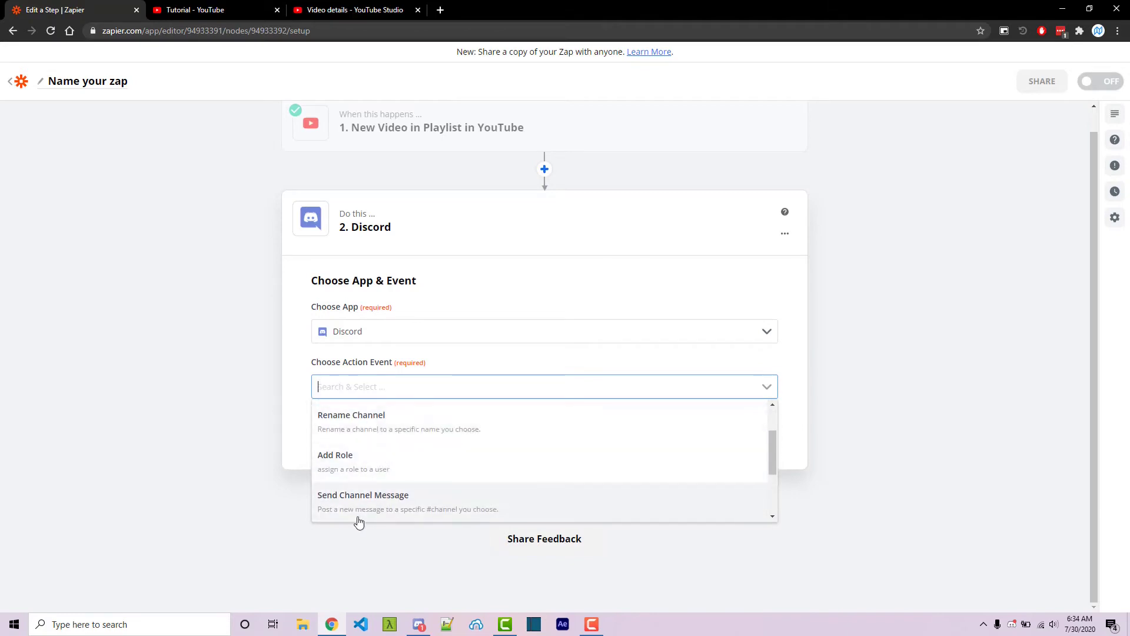
pyautogui.click(363, 495)
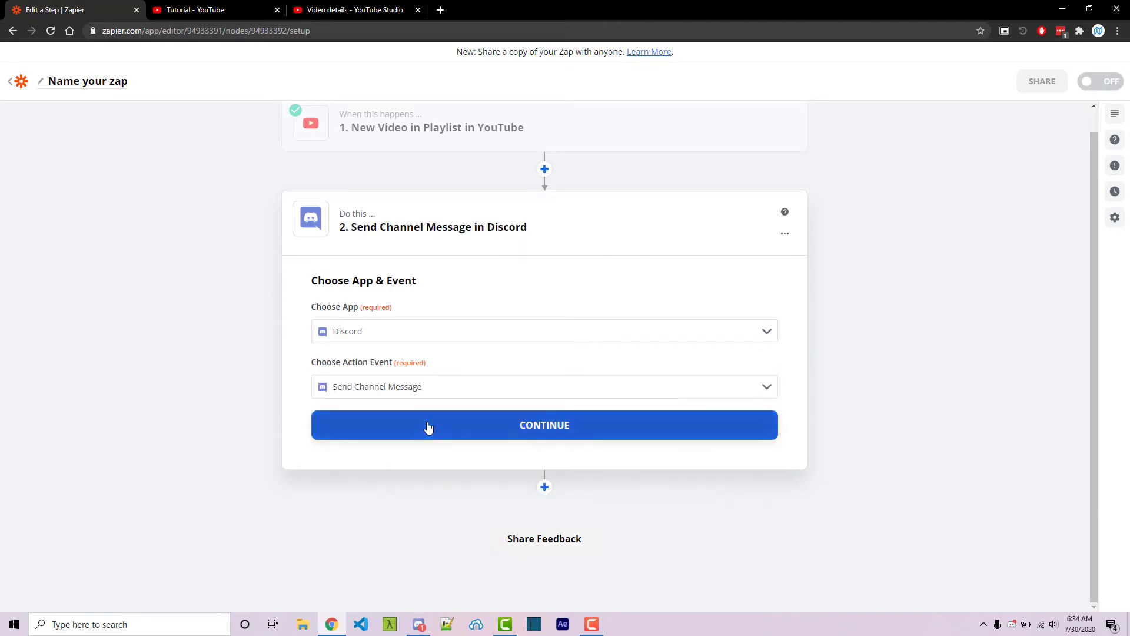
pyautogui.click(544, 424)
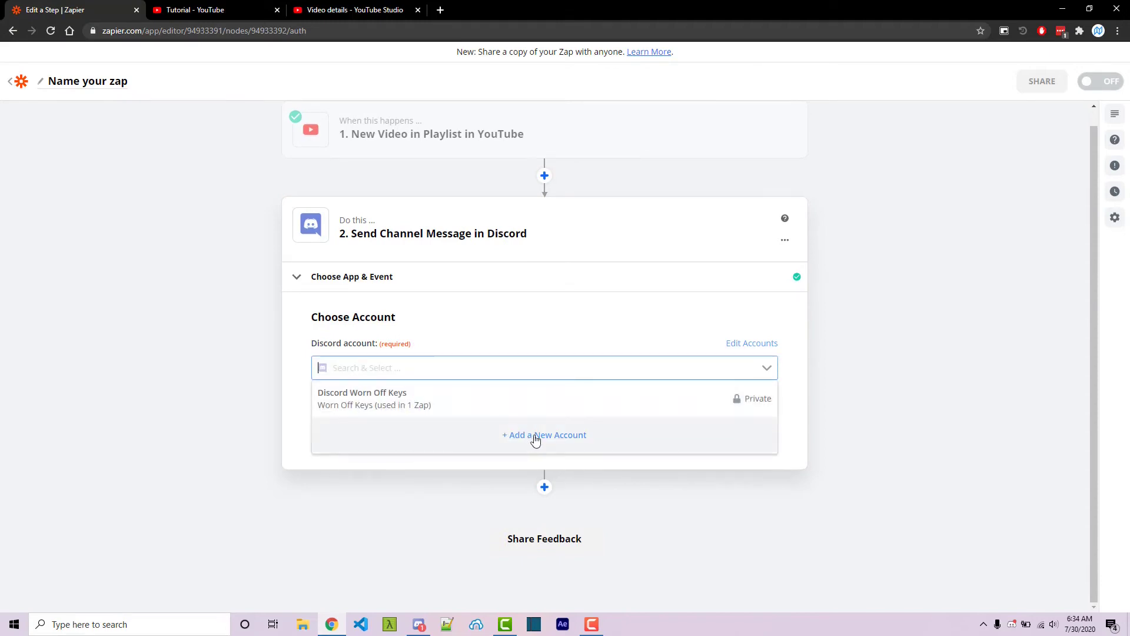
pyautogui.moveTo(389, 450)
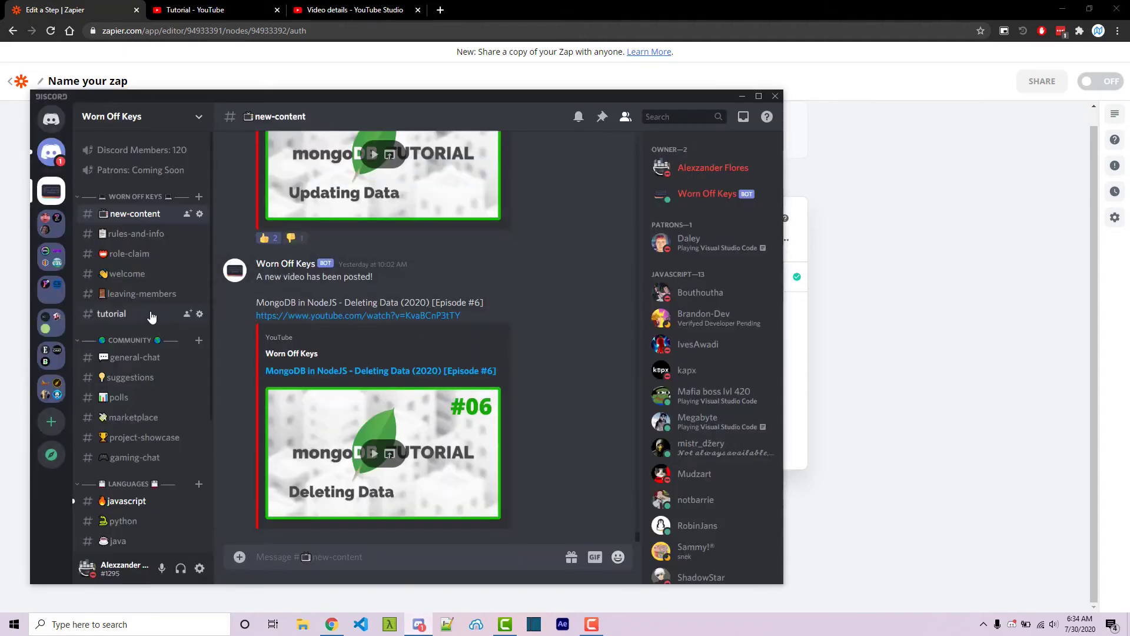
# Step: Use the 'Discord Worn Off Keys' account and post to the 'tutorial' channel
pyautogui.click(112, 314)
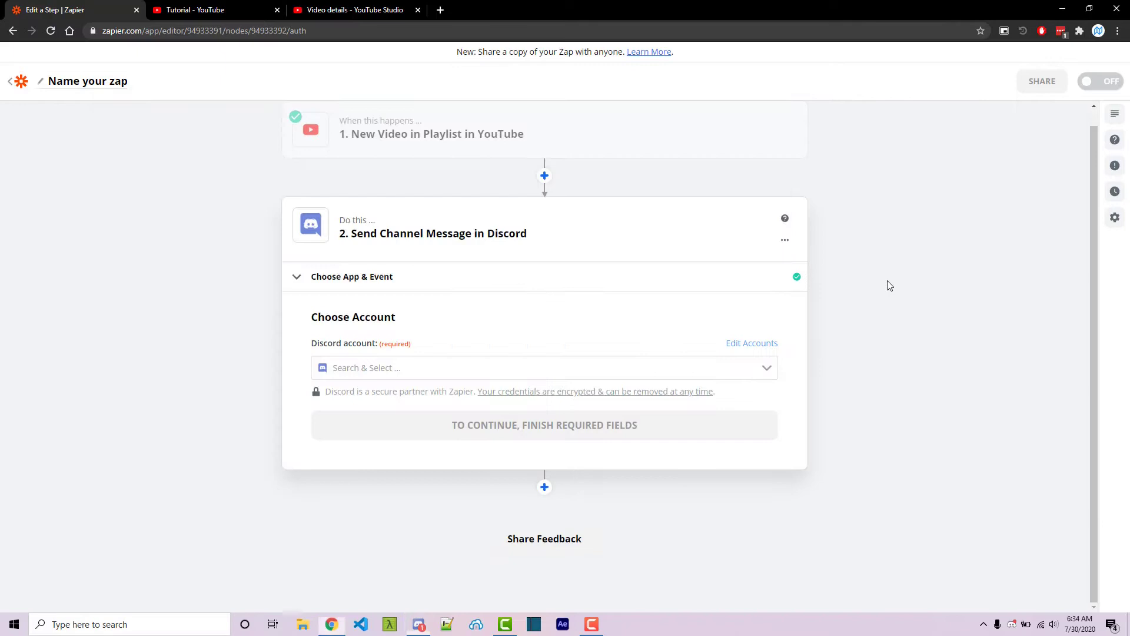
pyautogui.click(544, 367)
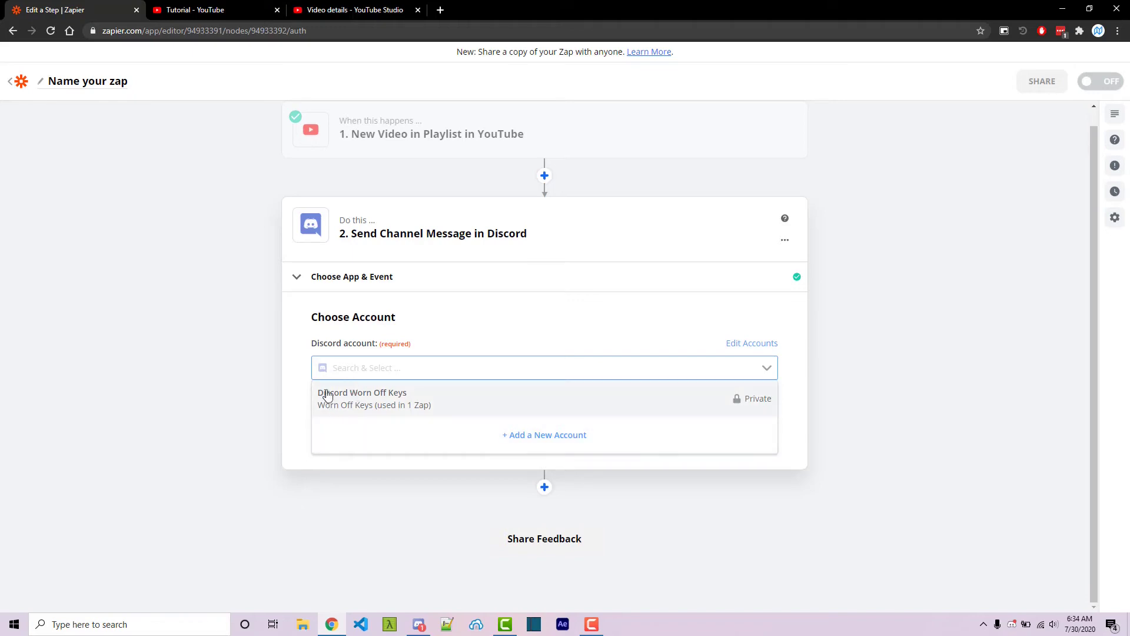
pyautogui.click(363, 398)
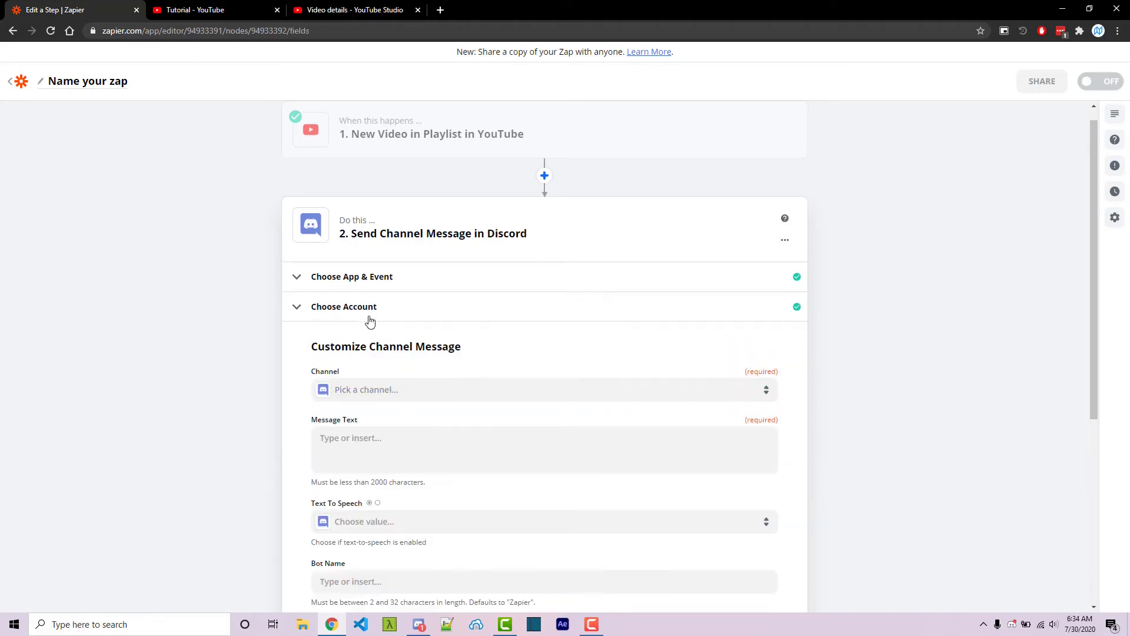
pyautogui.scroll(-3)
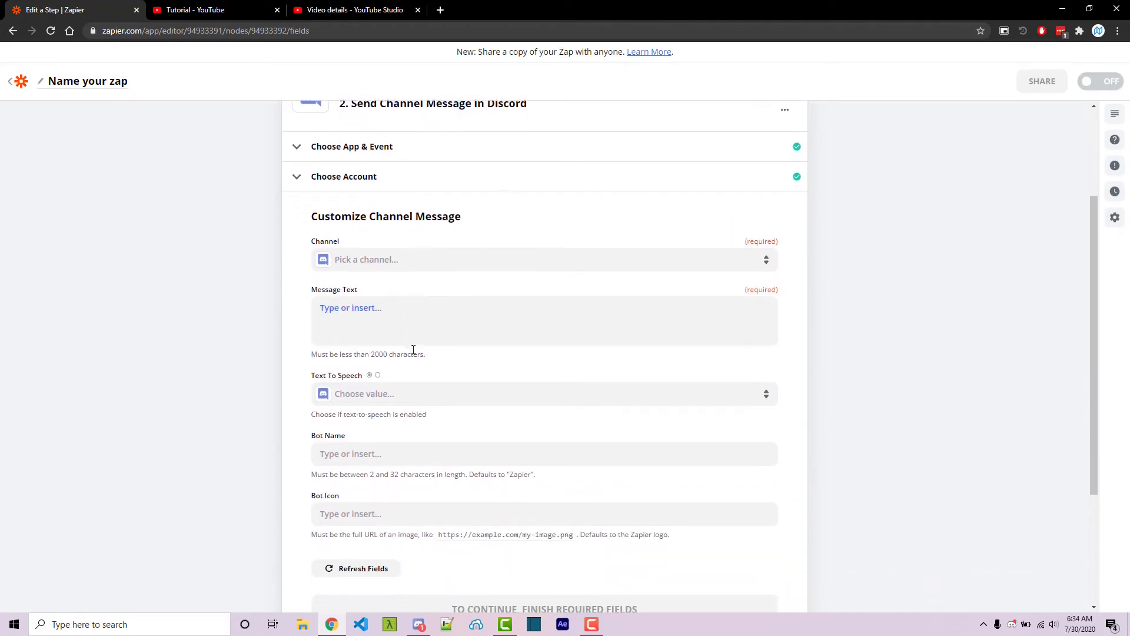
pyautogui.click(541, 259)
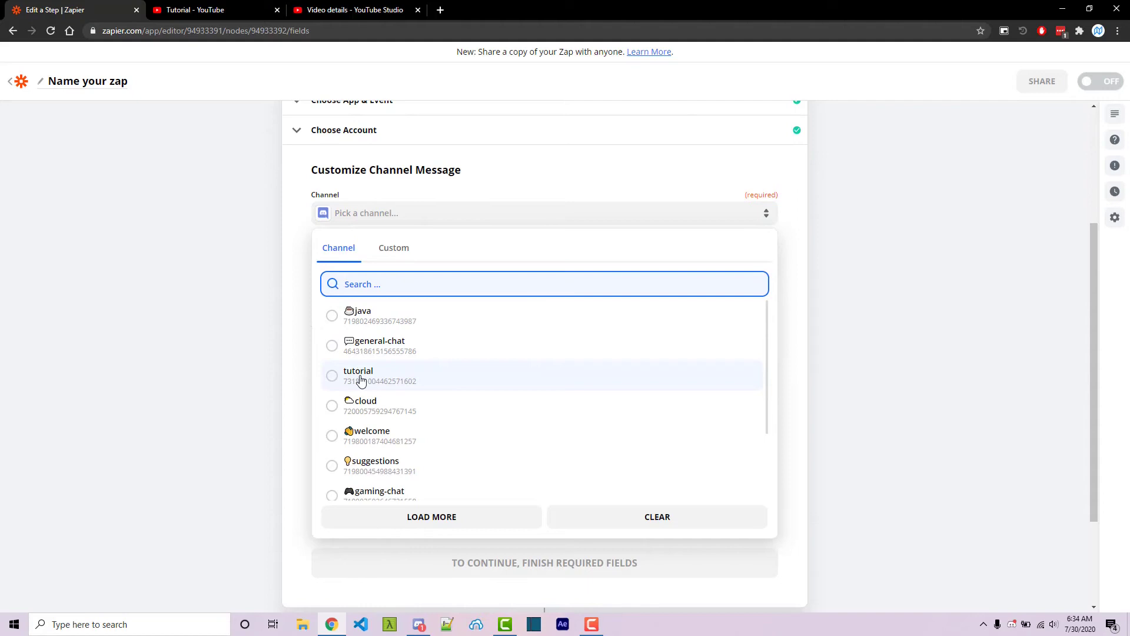
pyautogui.click(357, 375)
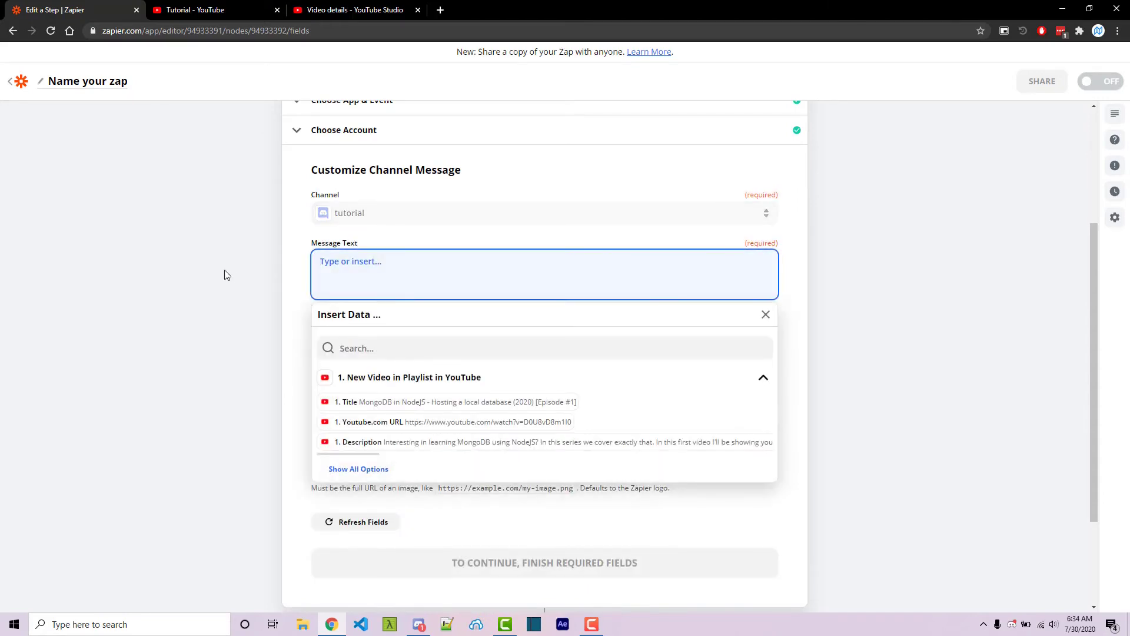
# Step: Type 'Hey everyone, a new video can be found here:' as the message text
pyautogui.write('Hey everyone, a new')
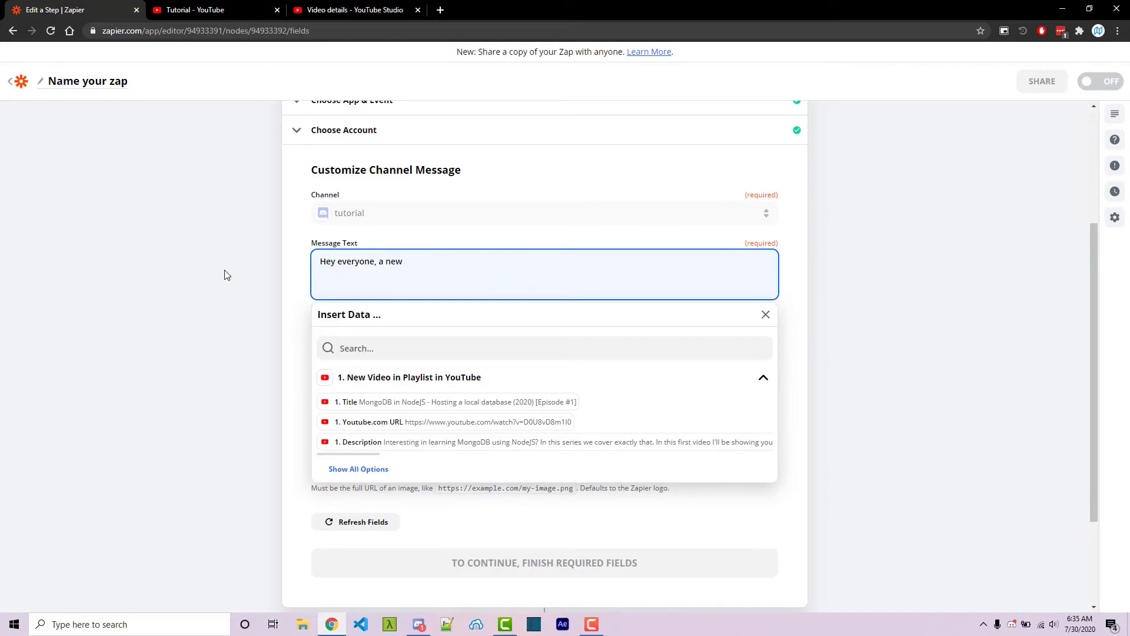
pyautogui.write('video can be found here')
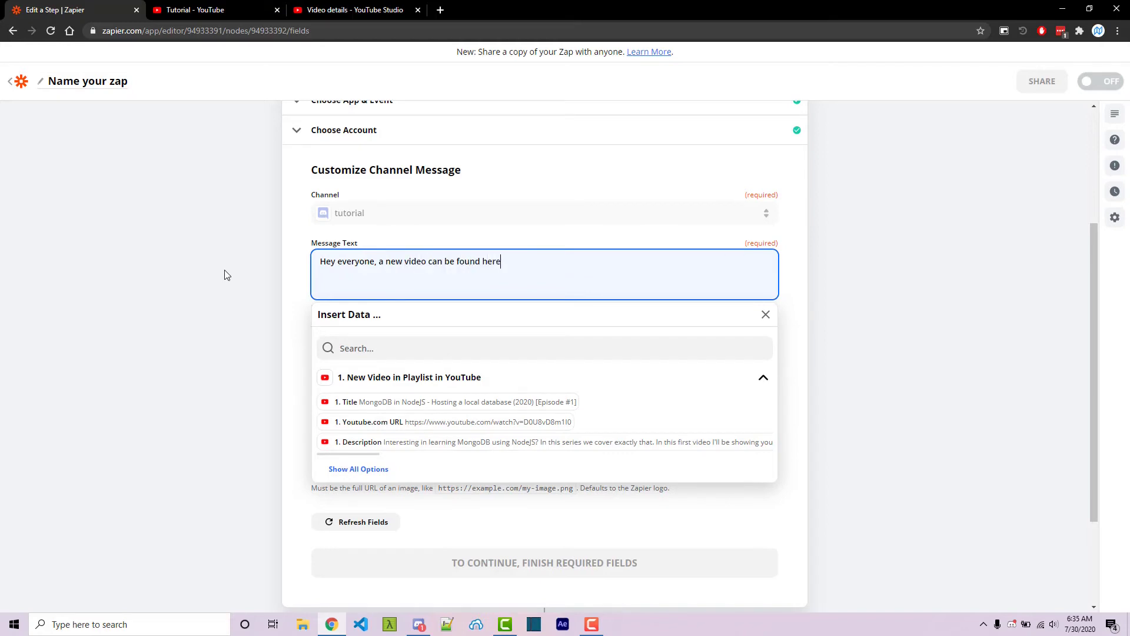
pyautogui.write(':')
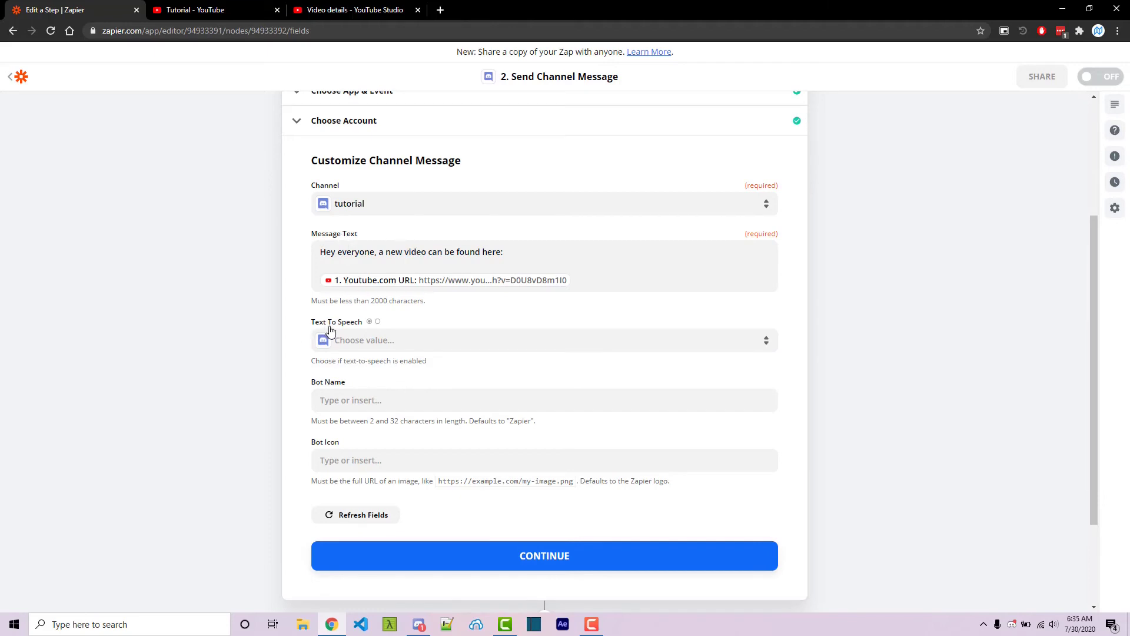
# Step: Set Text To Speech to False and name the bot Worn Off Keys Tutorial
pyautogui.click(544, 340)
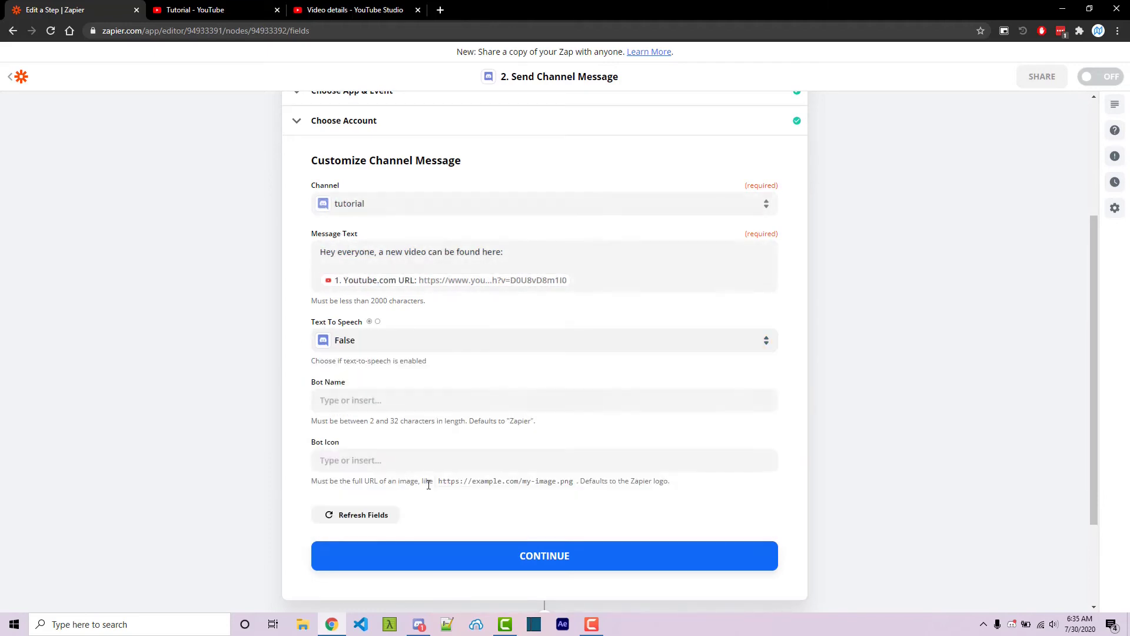
pyautogui.click(544, 400)
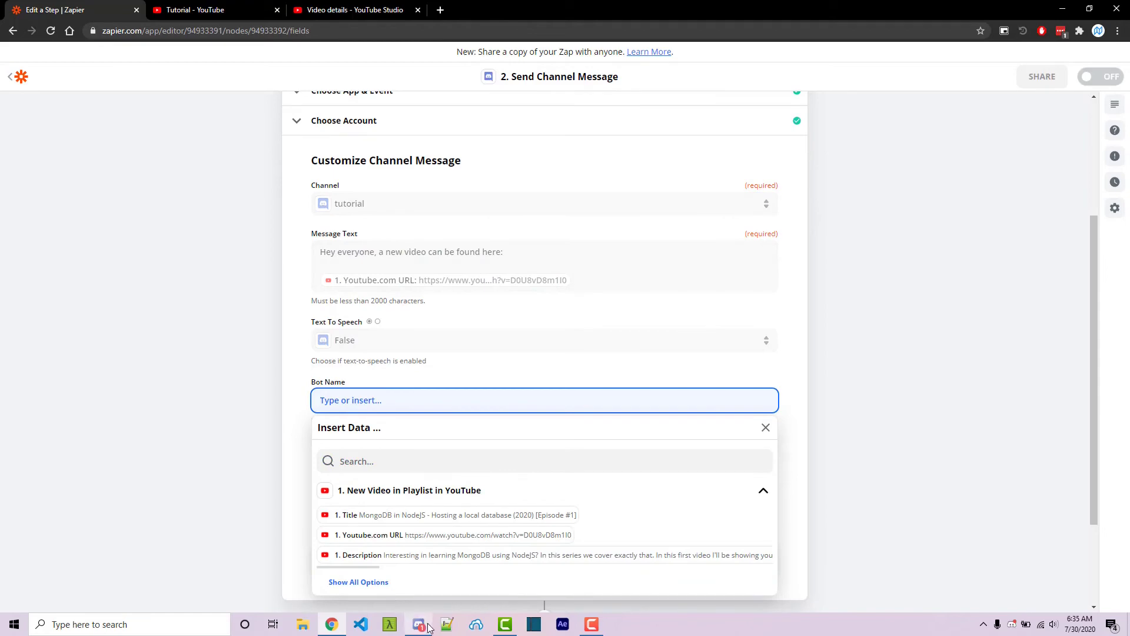
pyautogui.click(418, 623)
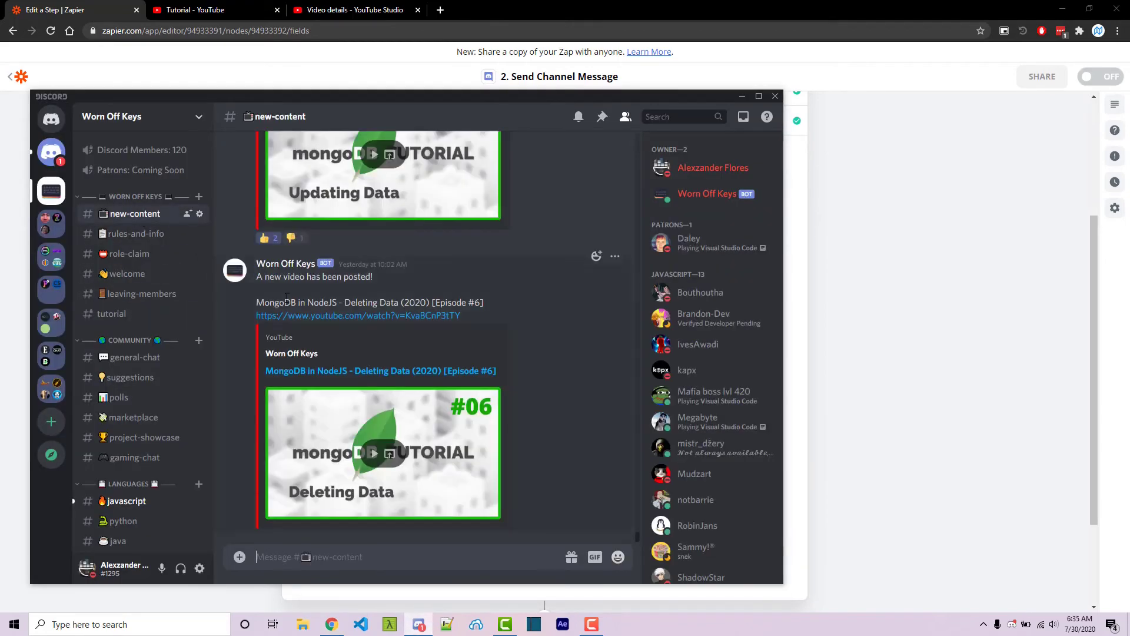
pyautogui.click(111, 313)
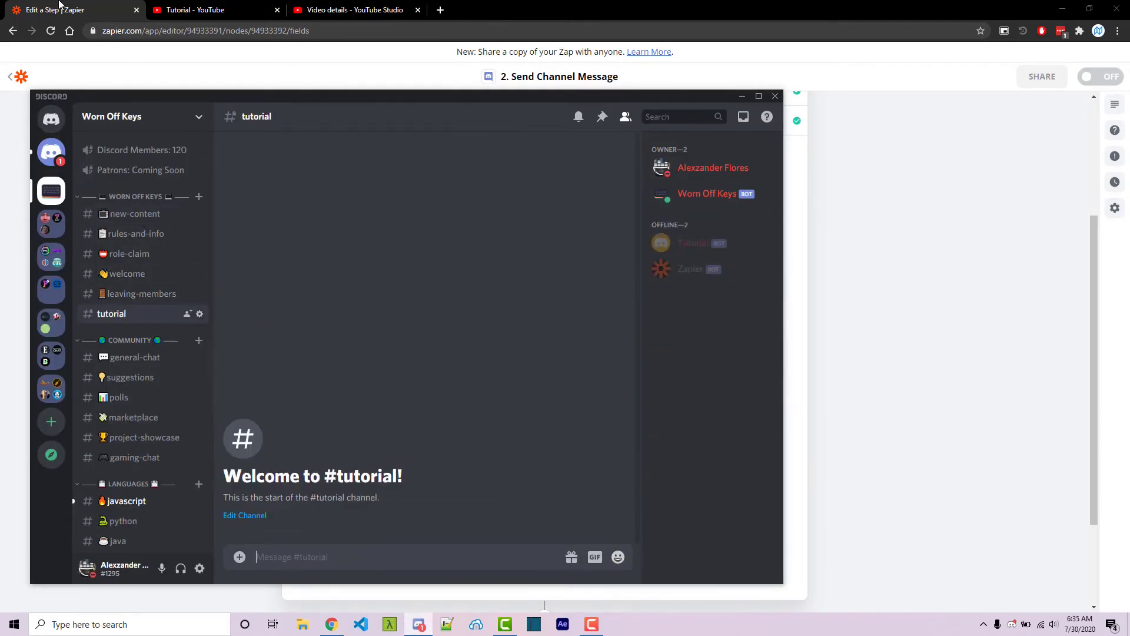
pyautogui.write('Worn Off Keys Tutorial')
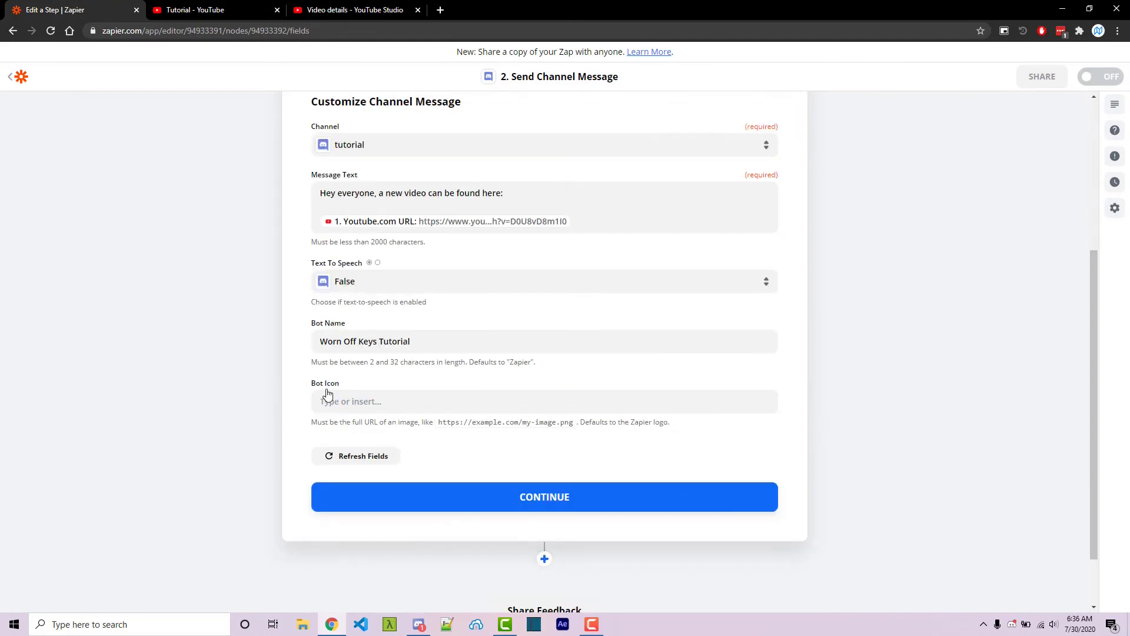
# Step: Set the bot icon to the yt3.ggpht.com image URL and continue to testing
pyautogui.click(544, 401)
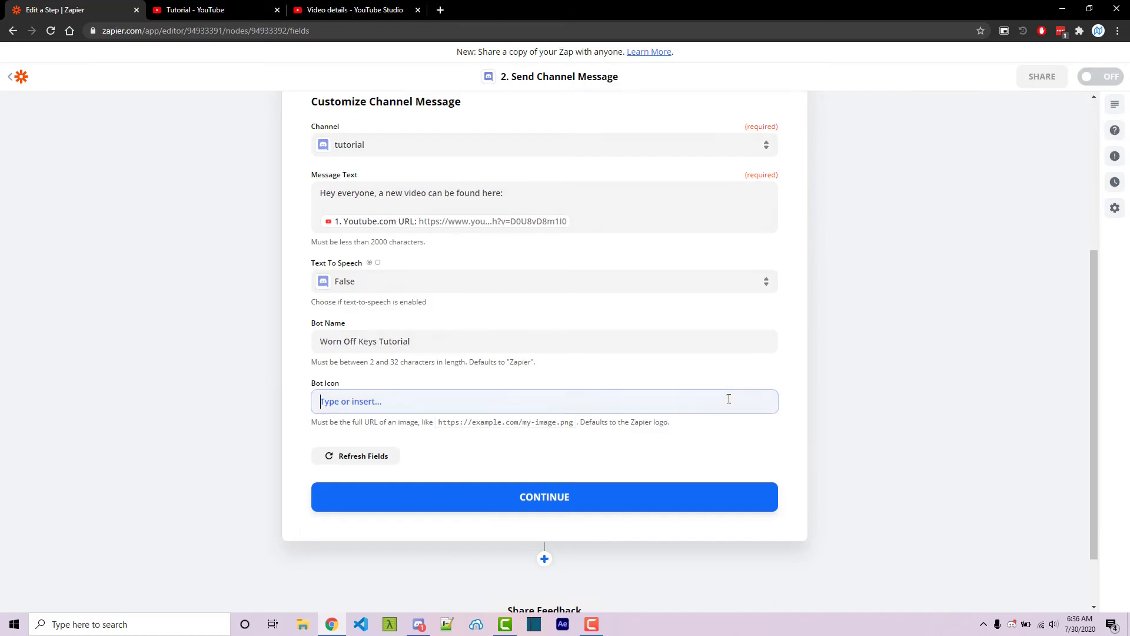
pyautogui.write('https://yt3.ggpht.com/a-/AOh14GgD43Ka7oxkCrxPAXiIuY8-rG3Kb4h9dQuhuIOH=s100-c-k-c0xffffffff-no-rj-mo')
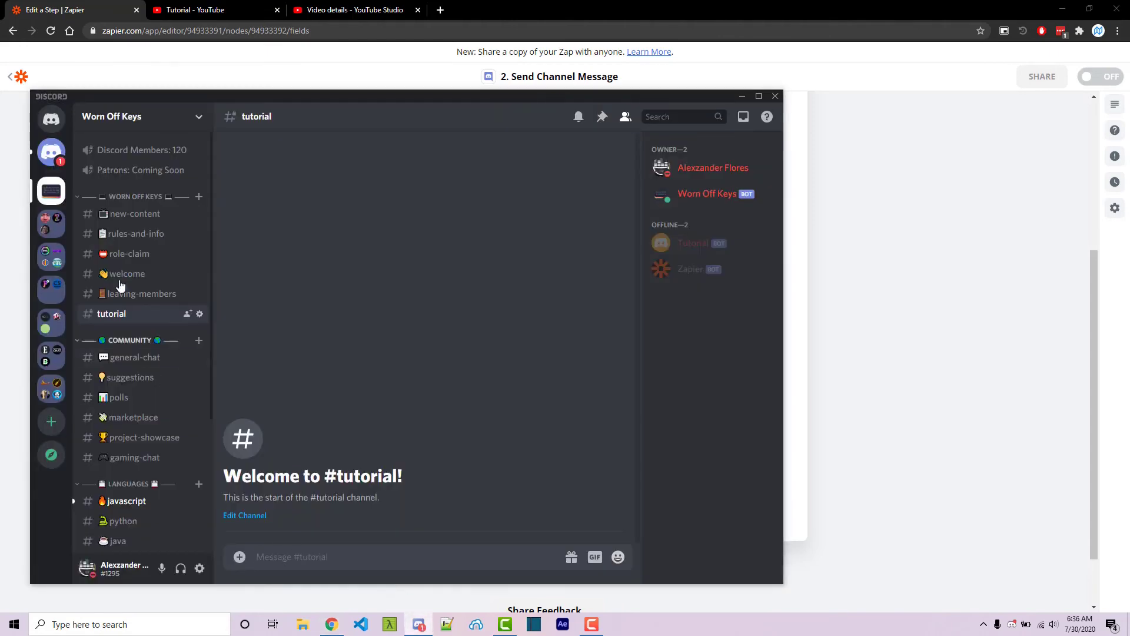
pyautogui.click(134, 213)
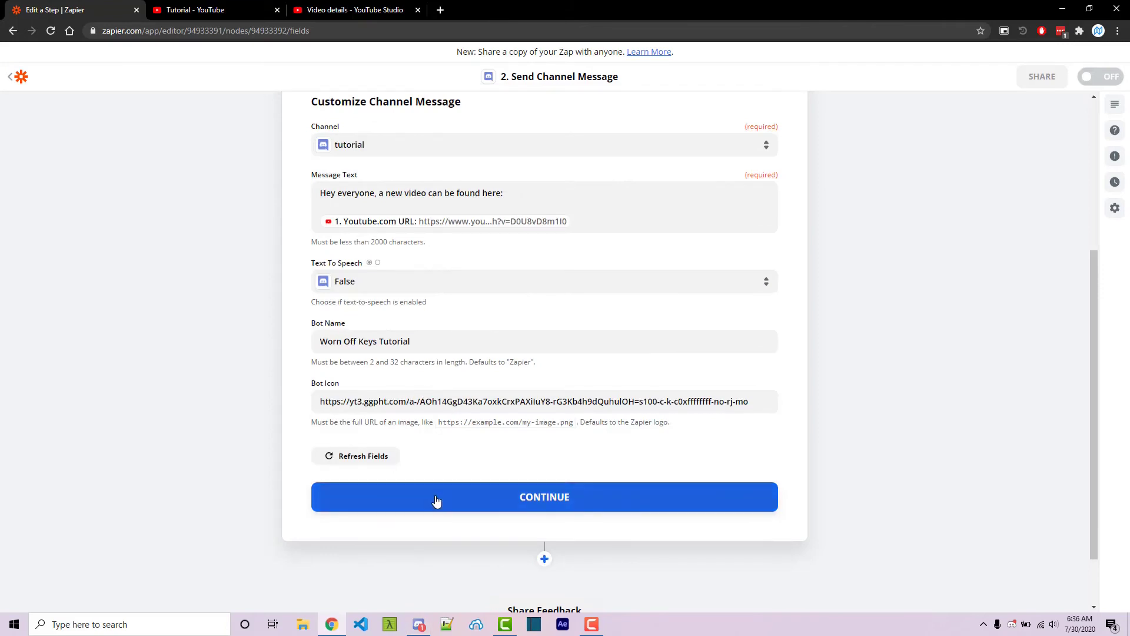
pyautogui.click(544, 496)
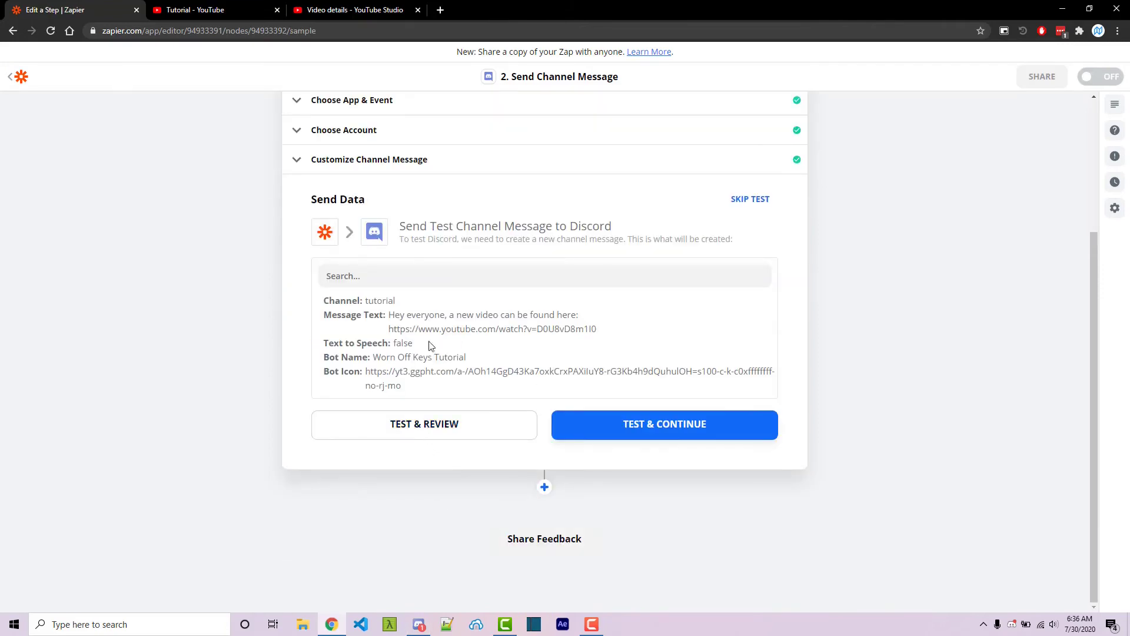
# Step: Send the test message to the Discord tutorial channel and confirm success
pyautogui.click(664, 424)
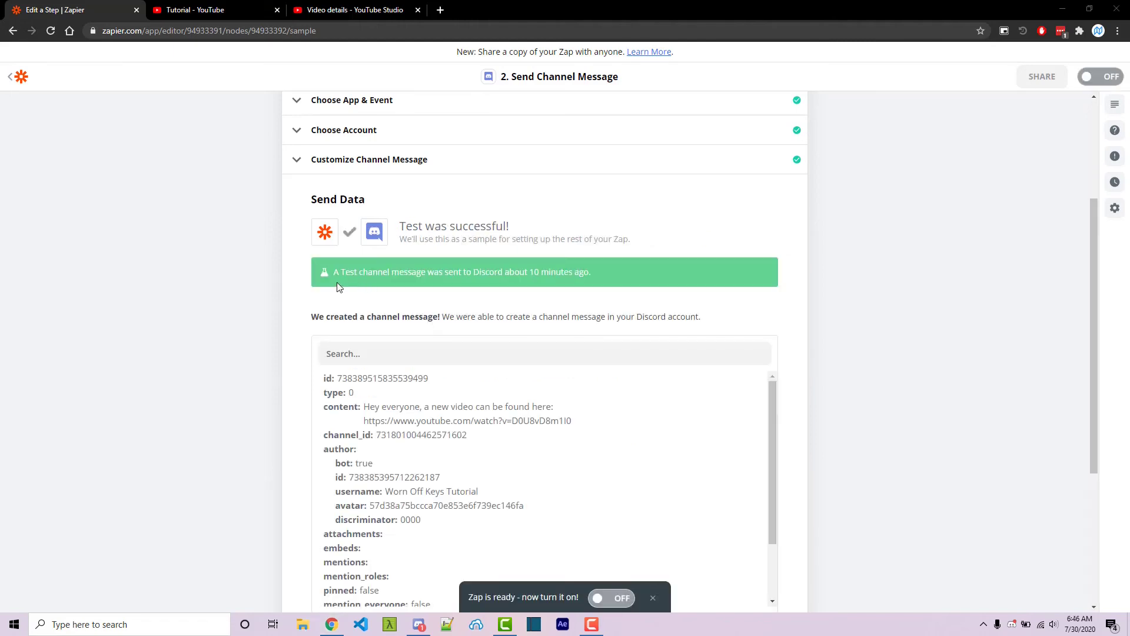
pyautogui.moveTo(408, 282)
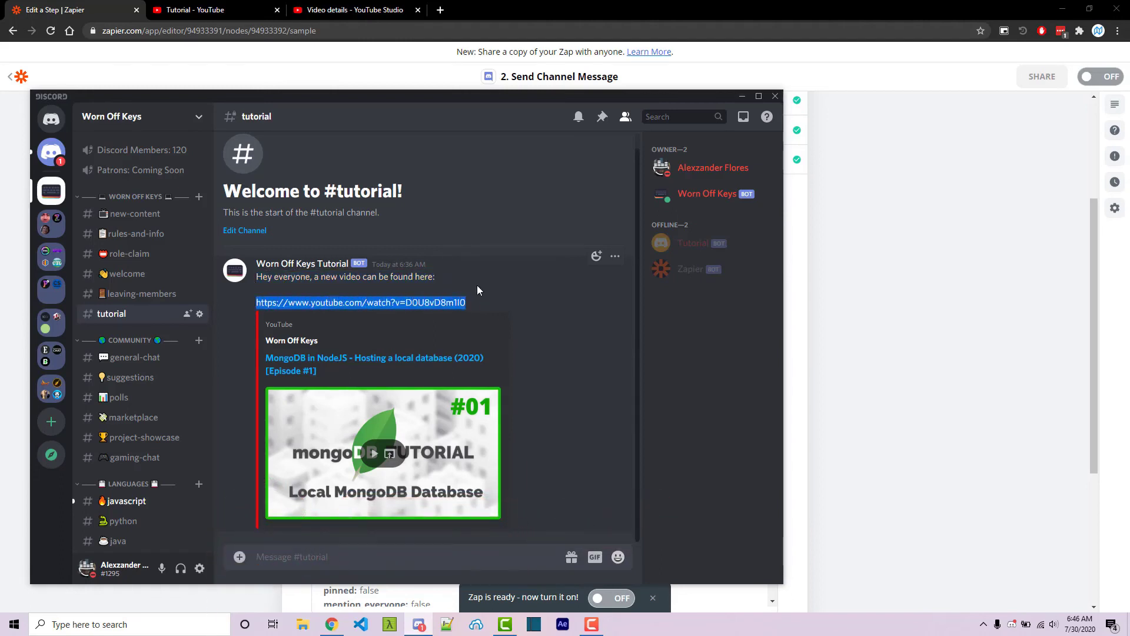
pyautogui.moveTo(465, 312)
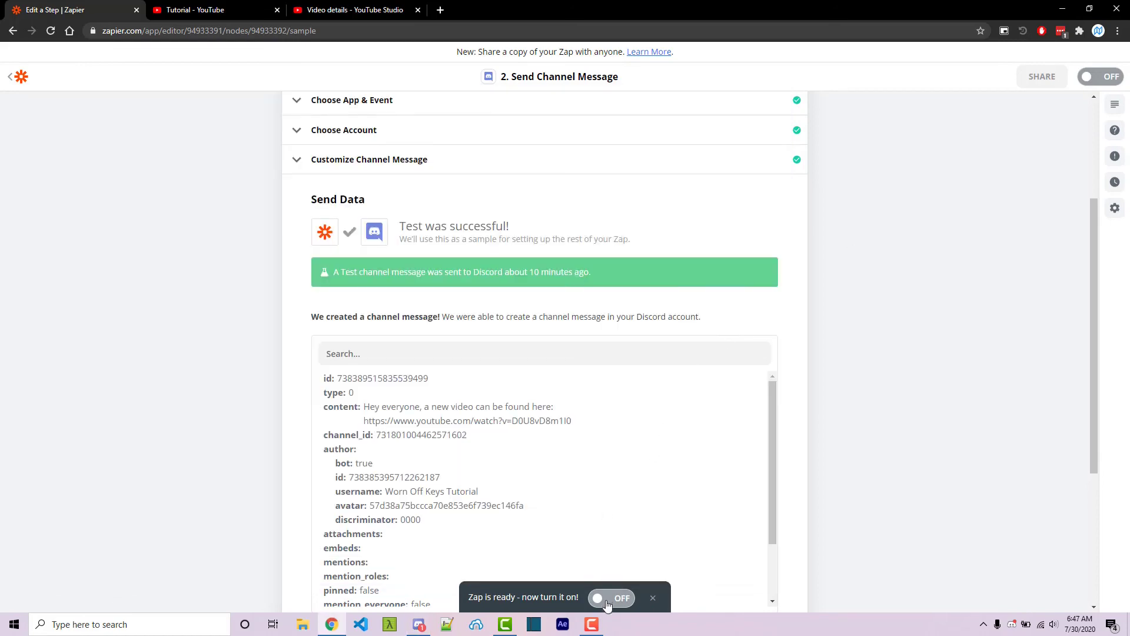
# Step: Turn the zap on and bring up the Discord tutorial channel again
pyautogui.click(610, 602)
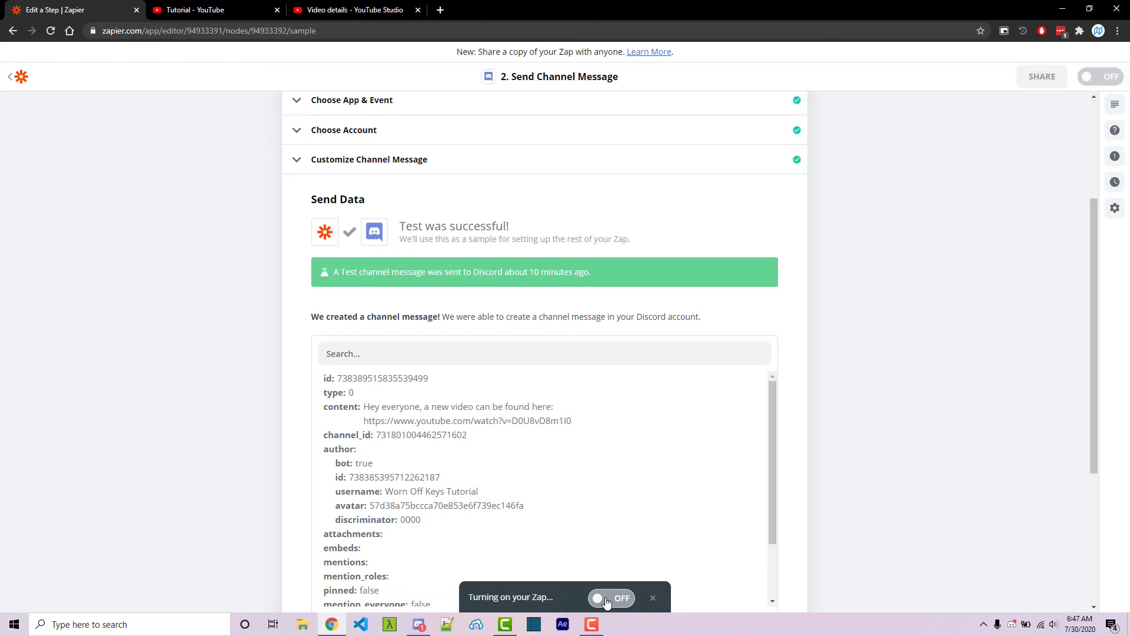
pyautogui.click(1100, 76)
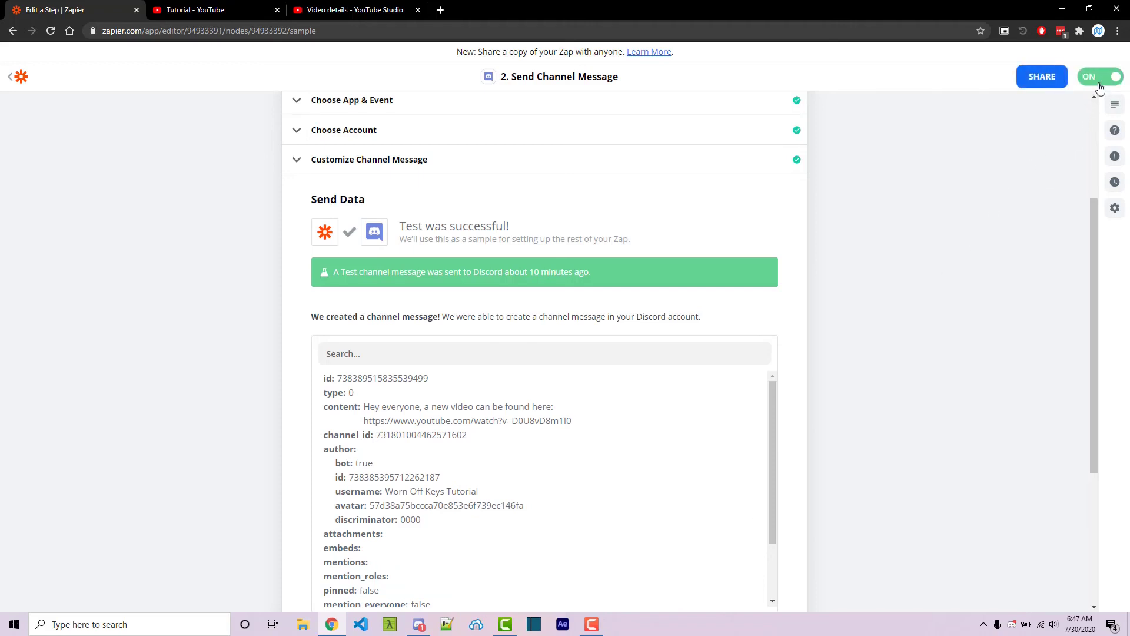
pyautogui.moveTo(1100, 119)
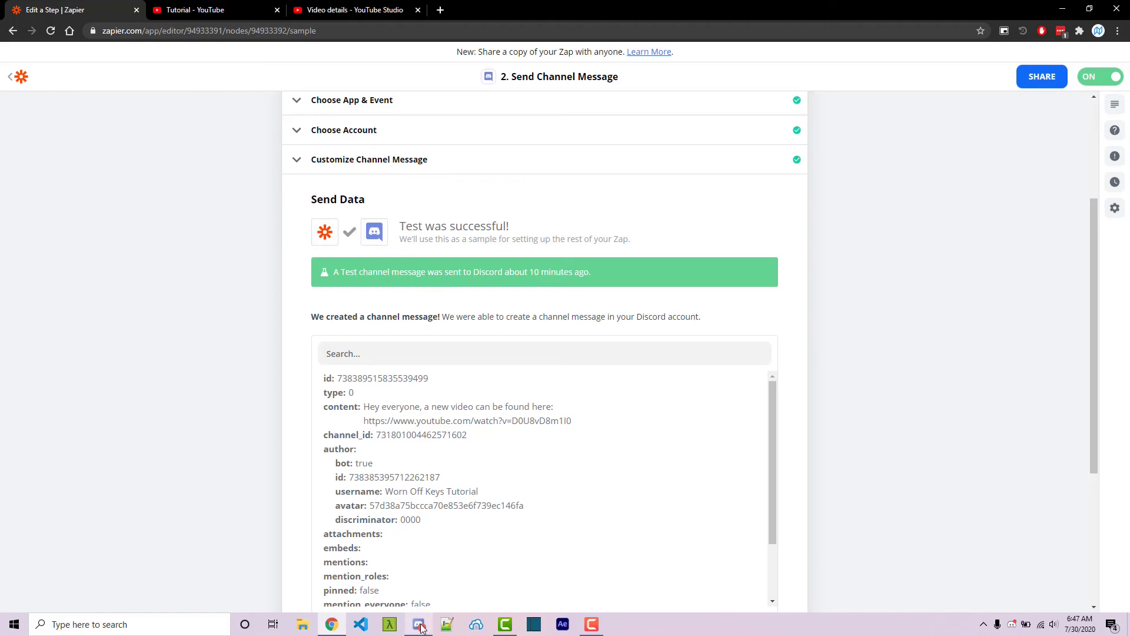
pyautogui.click(418, 624)
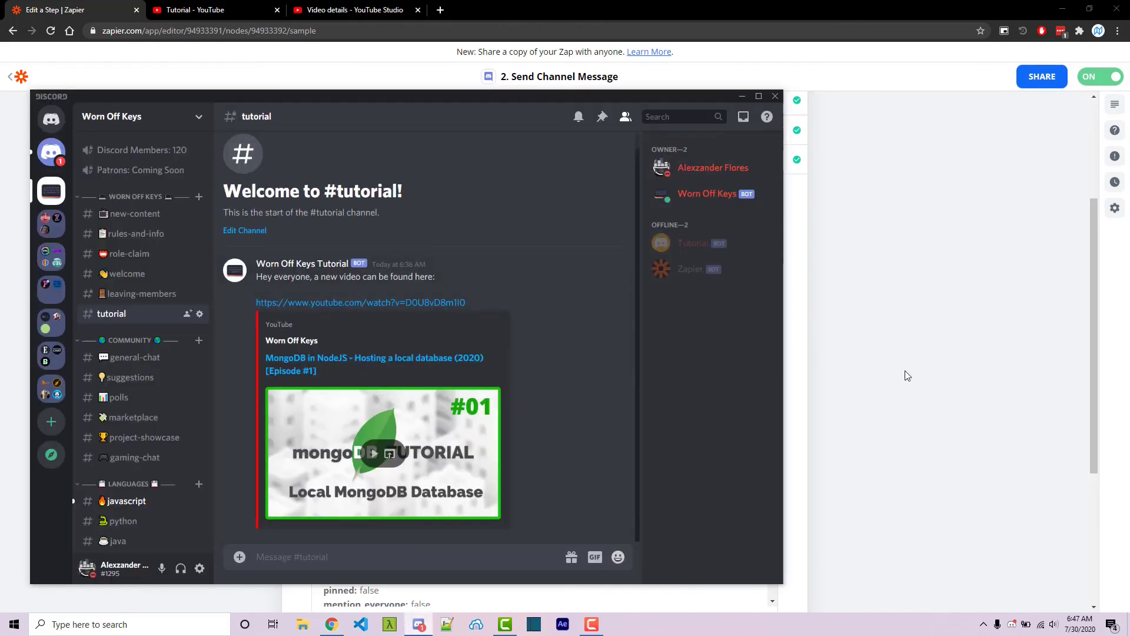